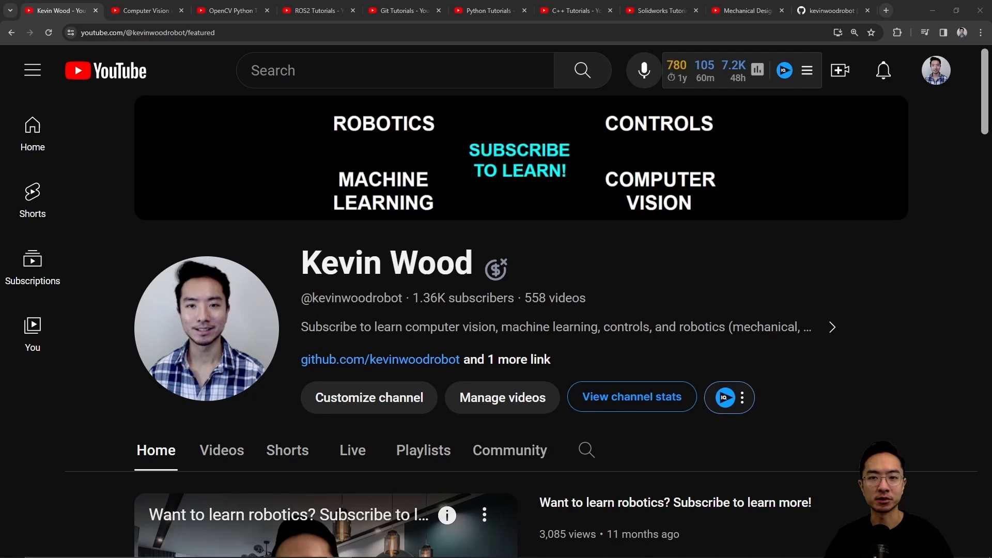
pyautogui.moveTo(99, 316)
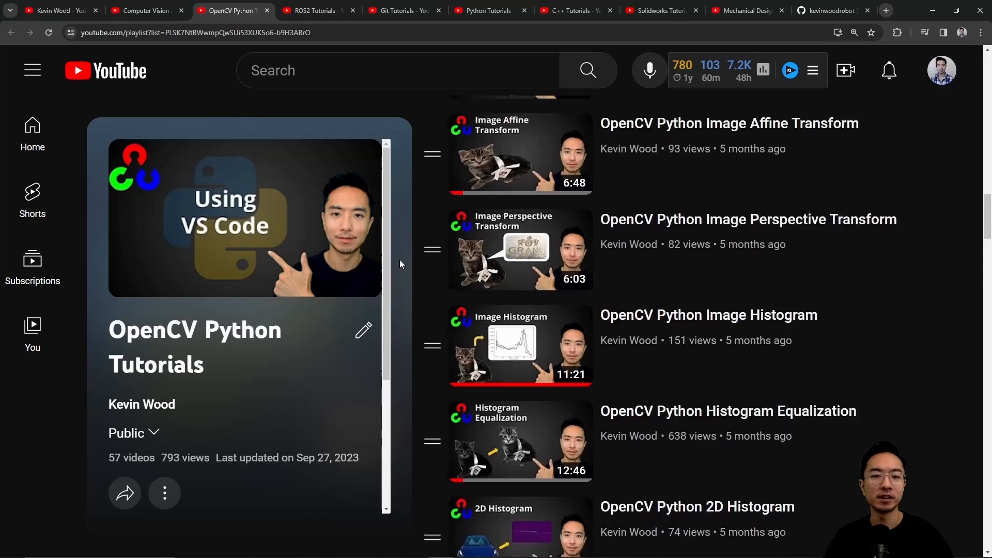
# - Browse the Python and Solidworks Tutorials playlist tabs, then switch over to the ROS 2 workspace
pyautogui.click(405, 10)
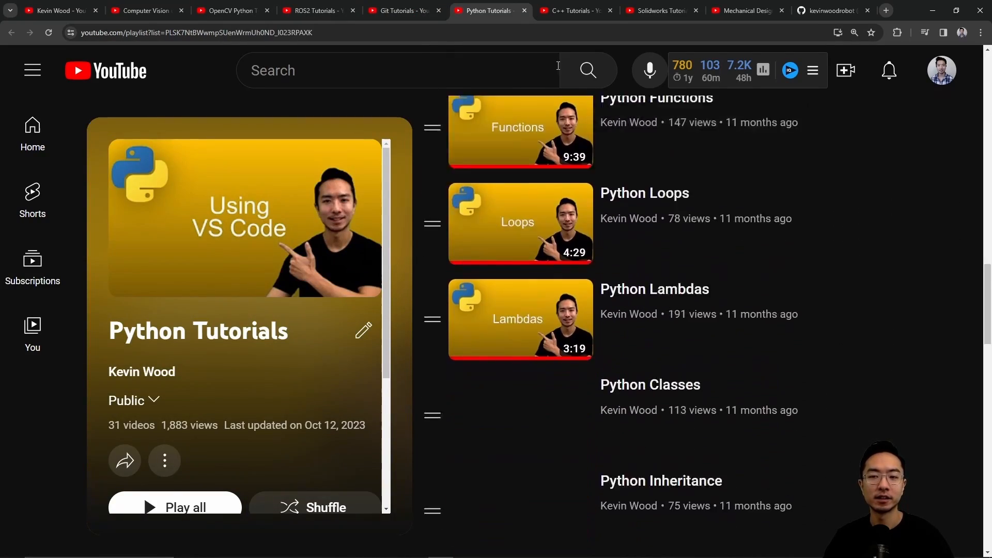
pyautogui.click(660, 10)
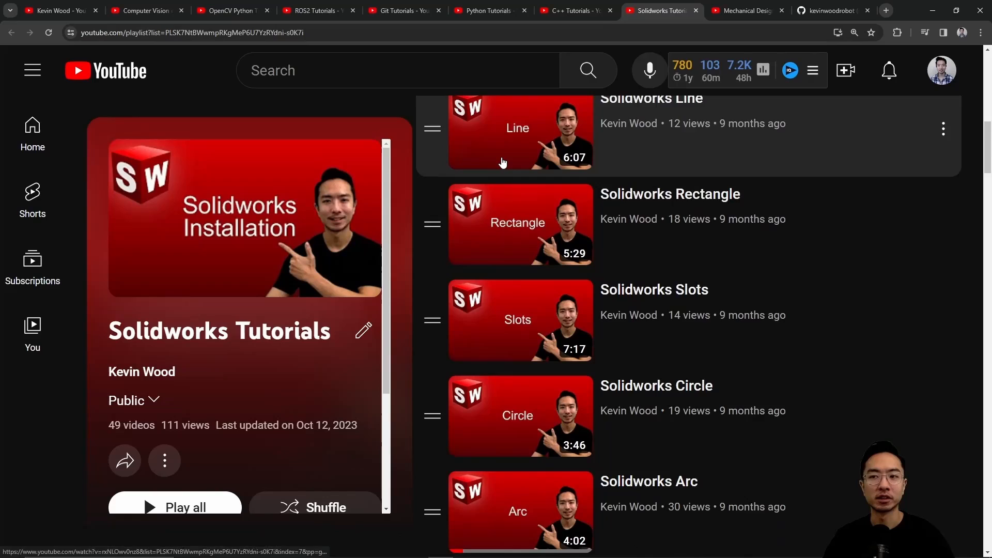
pyautogui.click(746, 11)
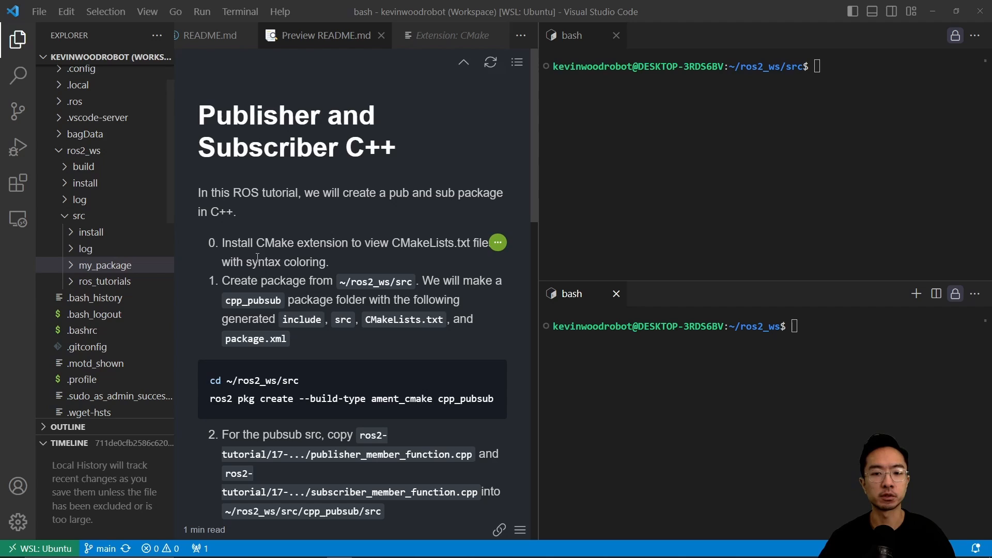
pyautogui.moveTo(351, 273)
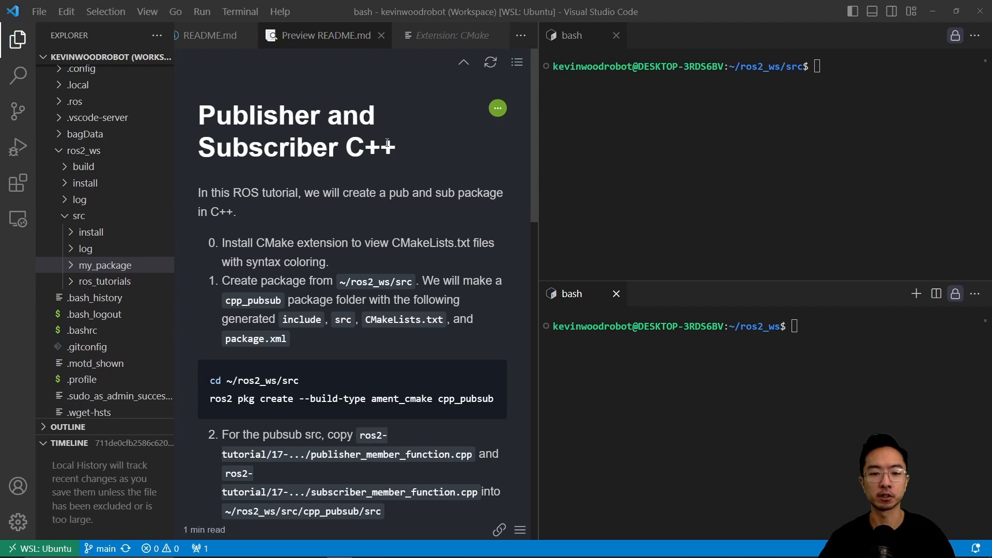
pyautogui.moveTo(420, 75)
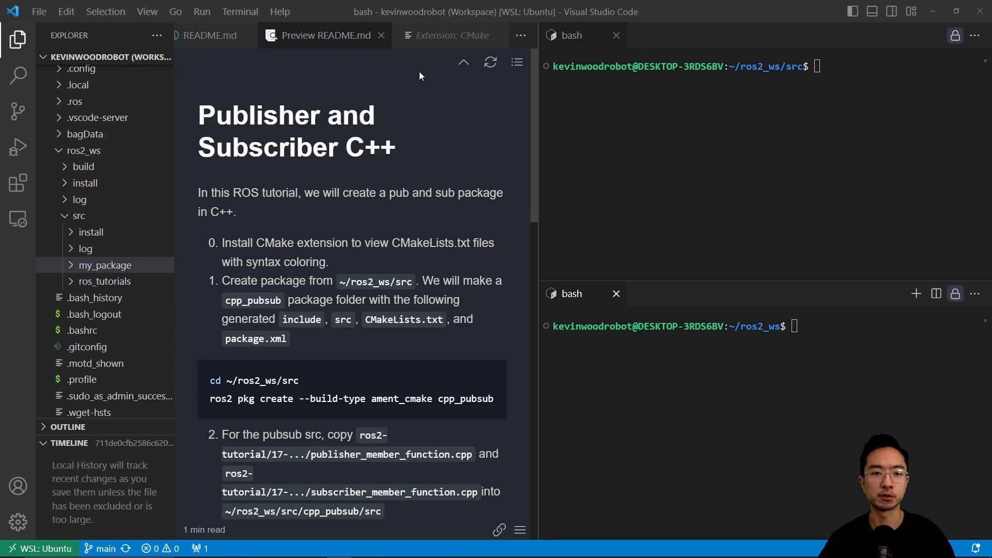
# - Check the CMake extension is installed on WSL: Ubuntu, then return to the README preview
pyautogui.click(448, 35)
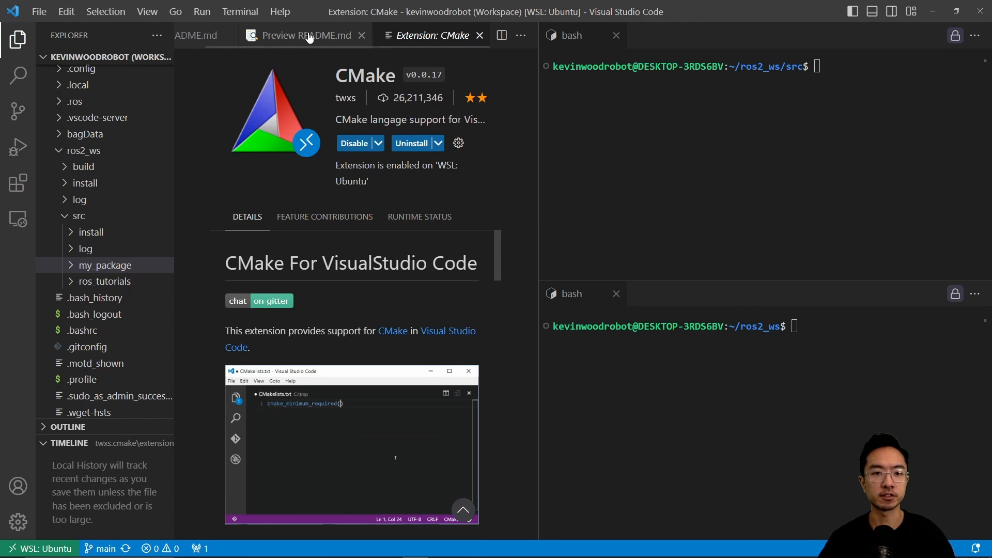
pyautogui.click(298, 36)
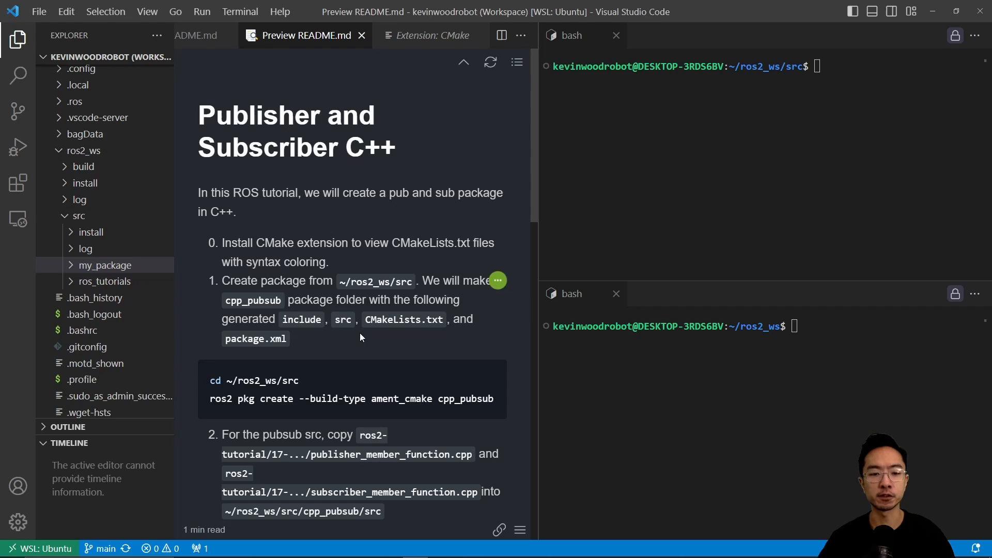
pyautogui.moveTo(578, 291)
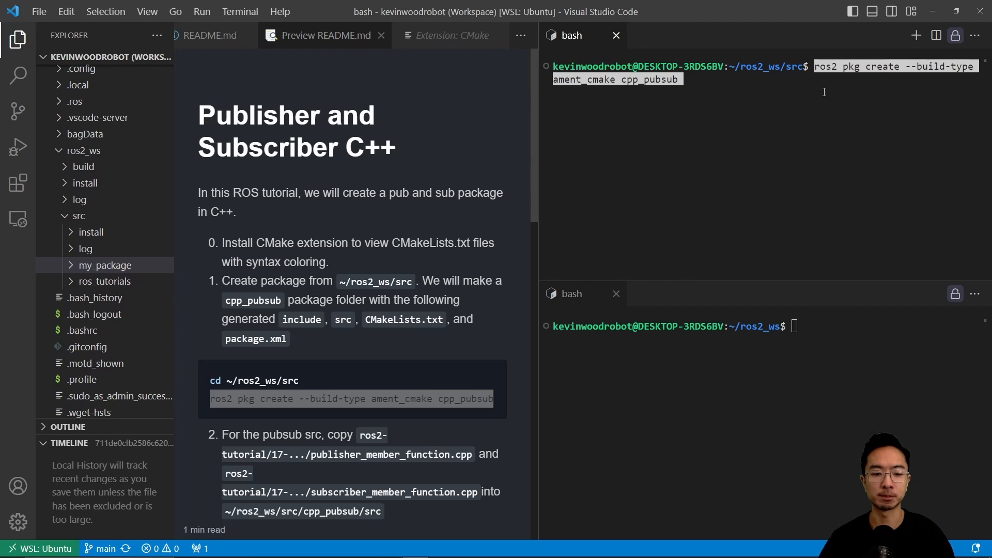
# - Run ros2 pkg create for cpp_pubsub and expand its include and src folders in the Explorer
pyautogui.press('Enter')
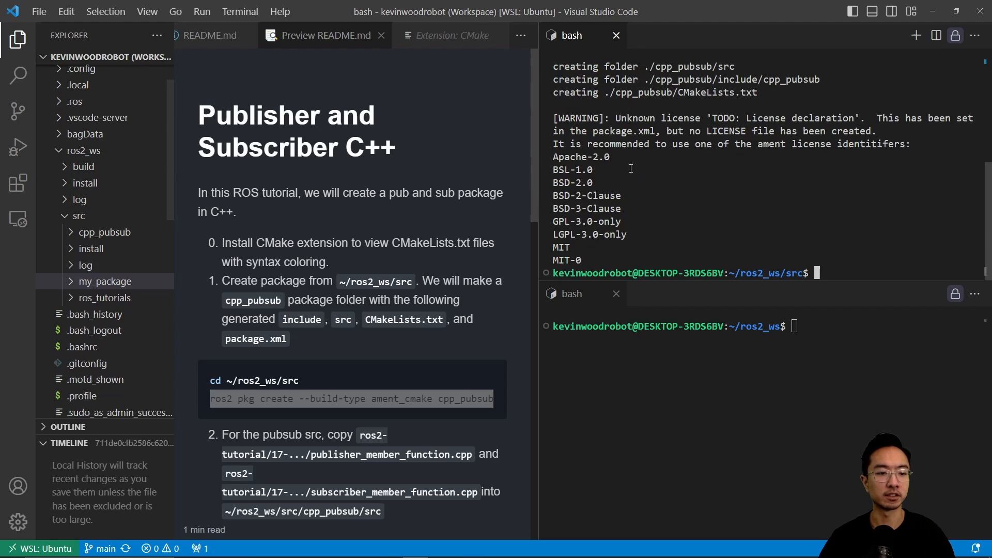
pyautogui.moveTo(91, 249)
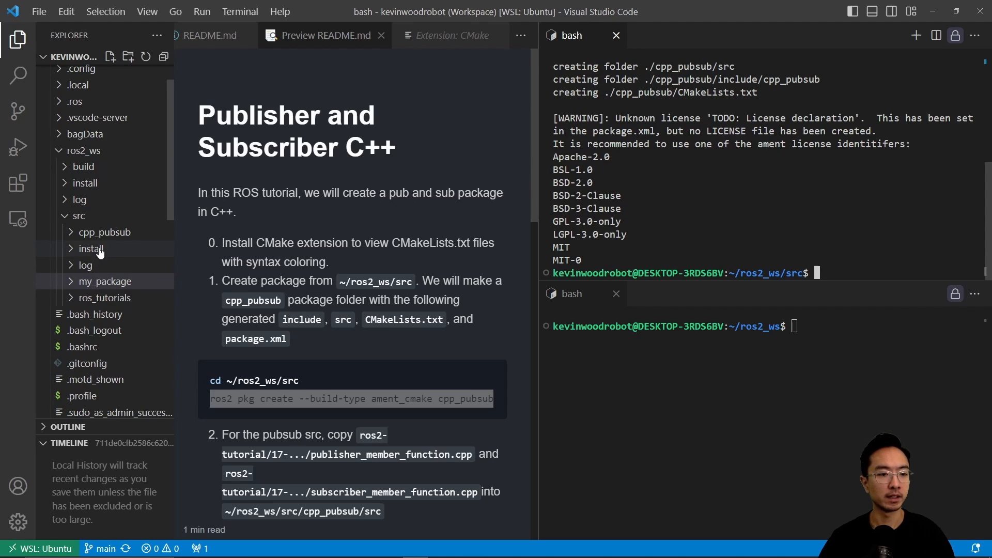
pyautogui.click(104, 232)
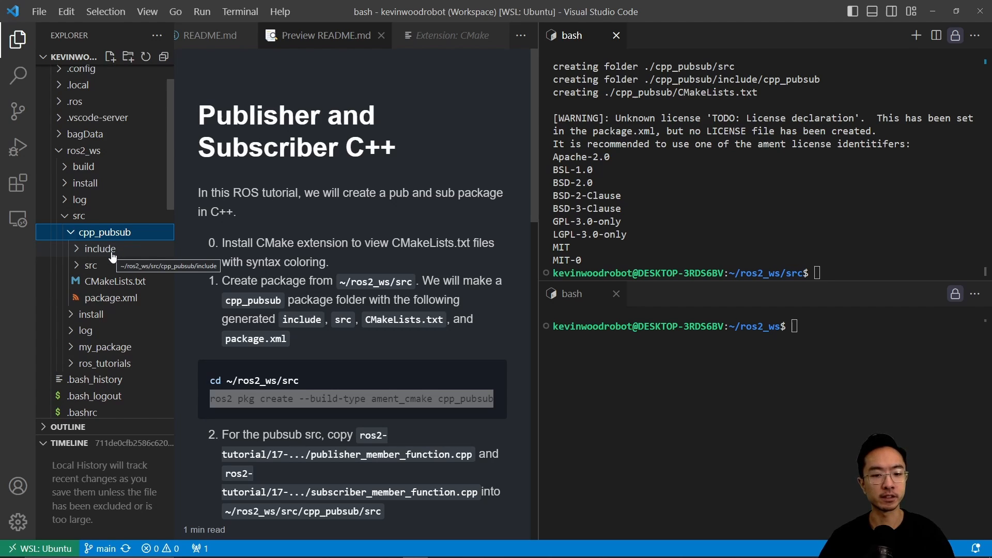
pyautogui.click(99, 249)
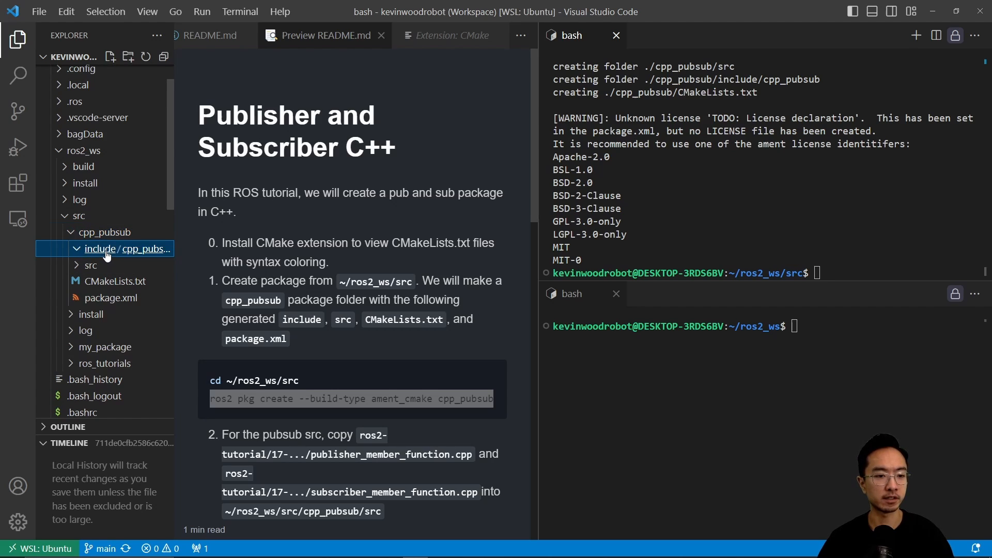
pyautogui.click(91, 264)
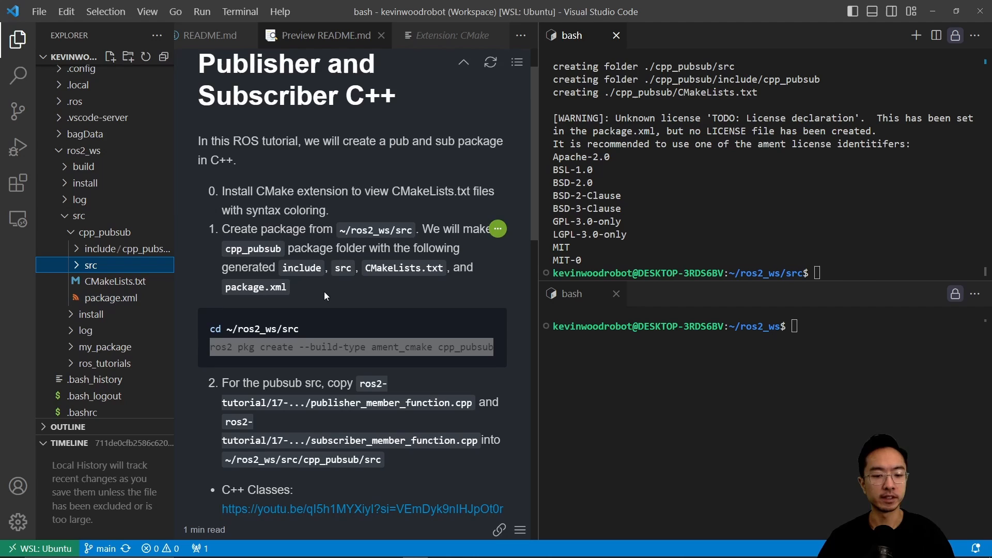
pyautogui.scroll(-3)
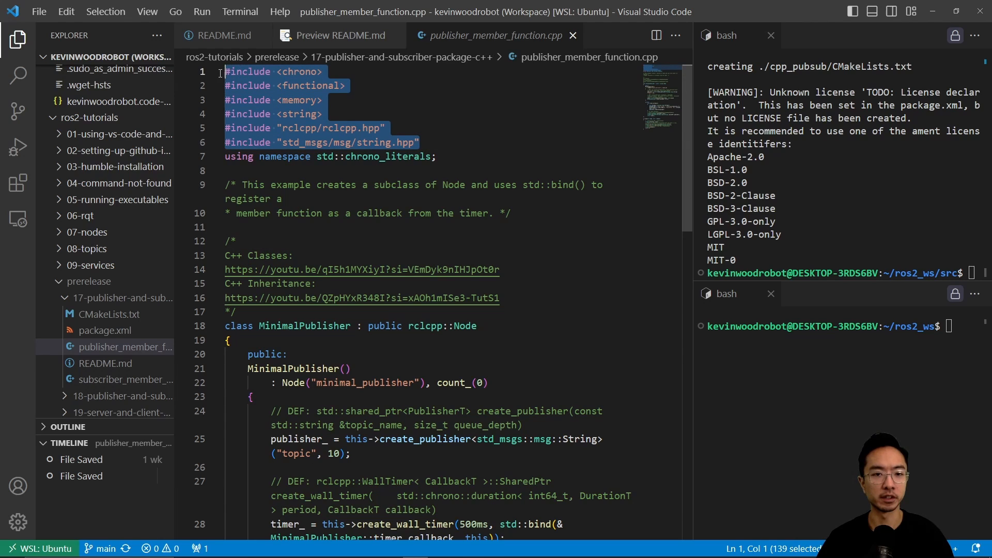
# - Highlight the rclcpp.hpp and string includes and the chrono literals line in publisher_member_function.cpp
pyautogui.click(386, 128)
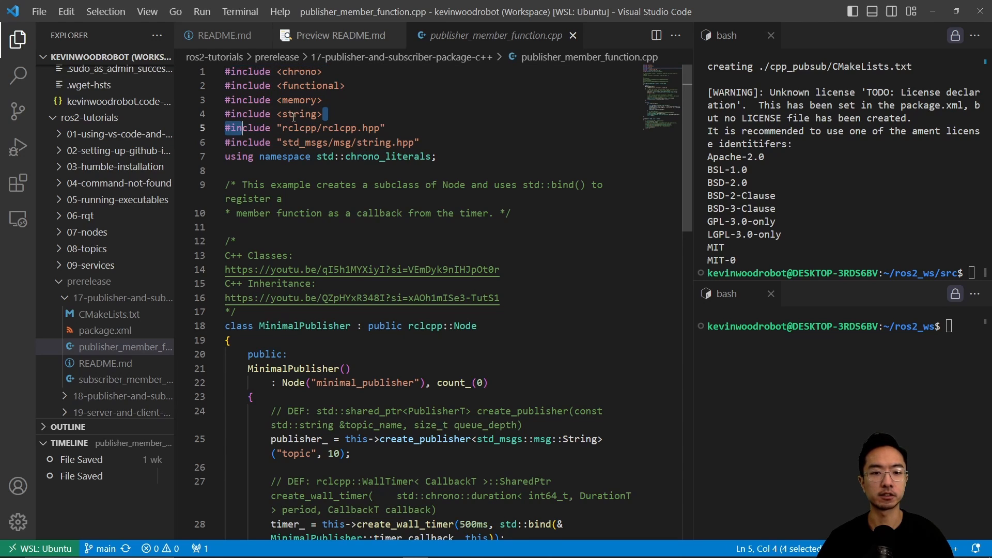
pyautogui.moveTo(244, 128); pyautogui.dragTo(386, 128)
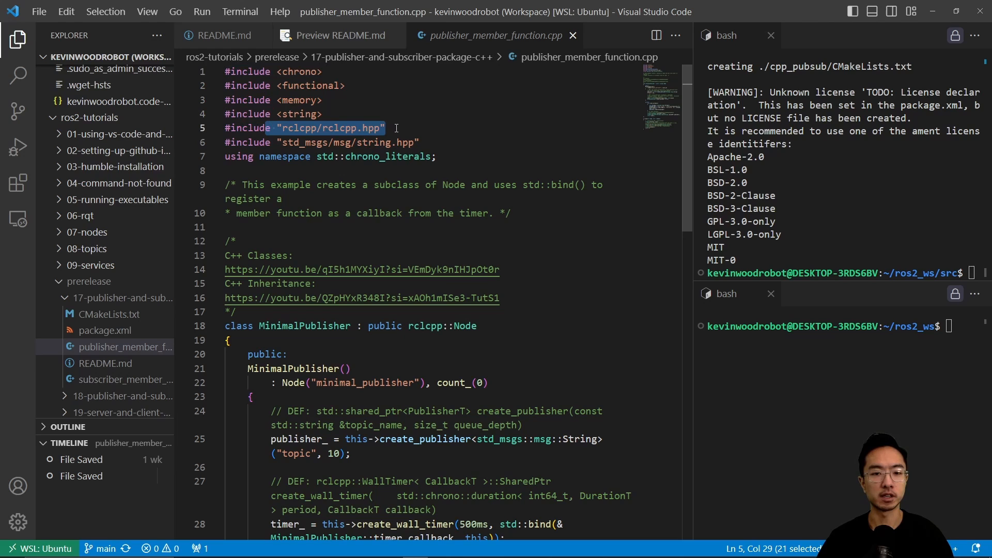
pyautogui.doubleClick(372, 141)
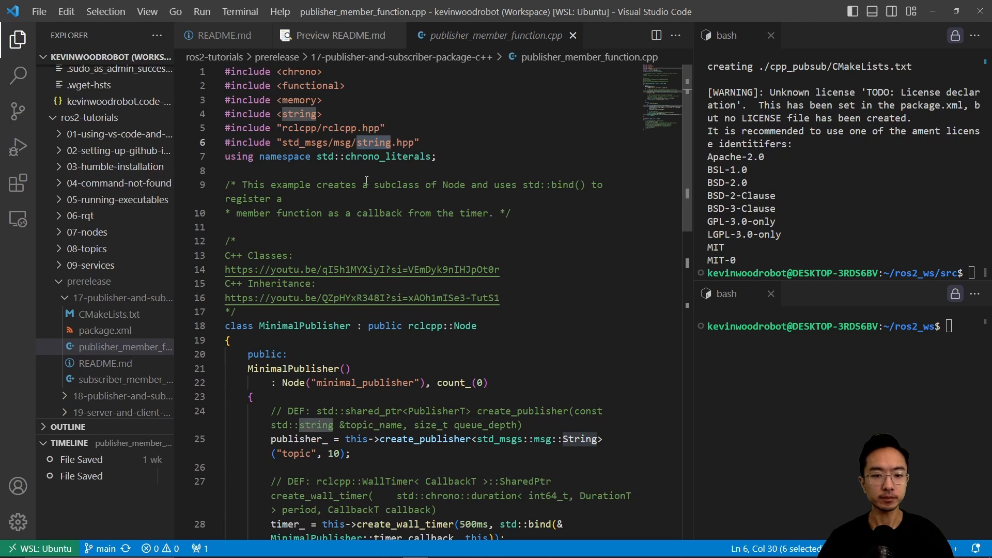
pyautogui.doubleClick(395, 184)
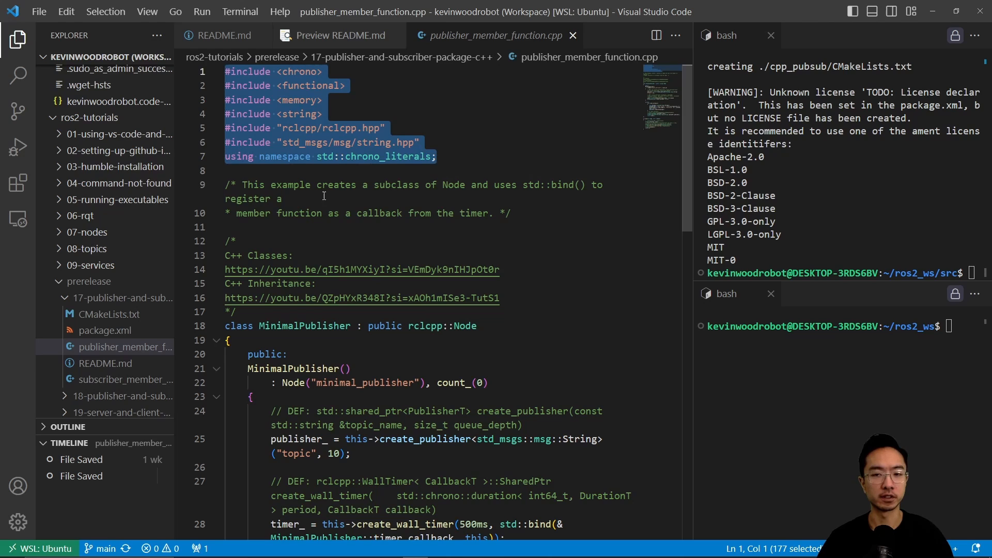
pyautogui.moveTo(355, 240)
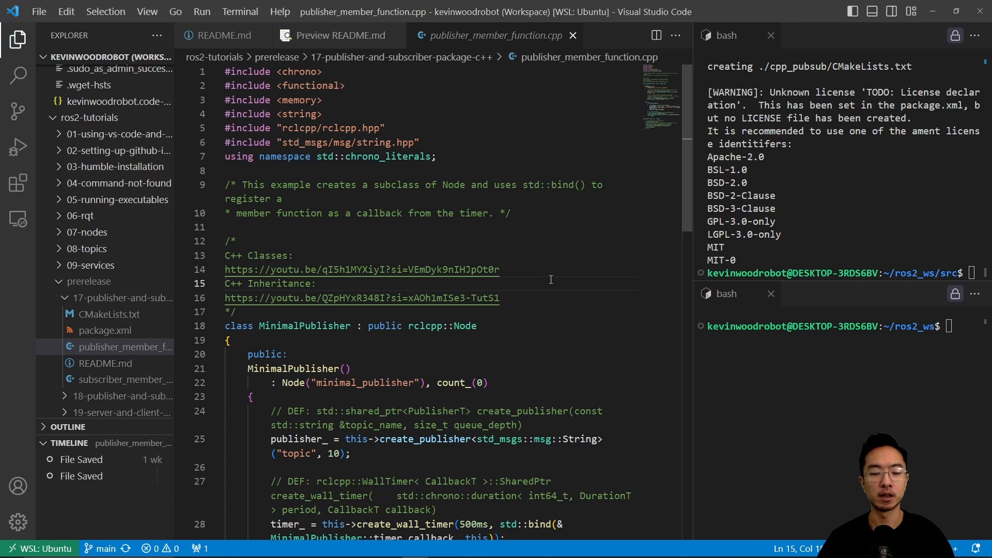
pyautogui.scroll(-3)
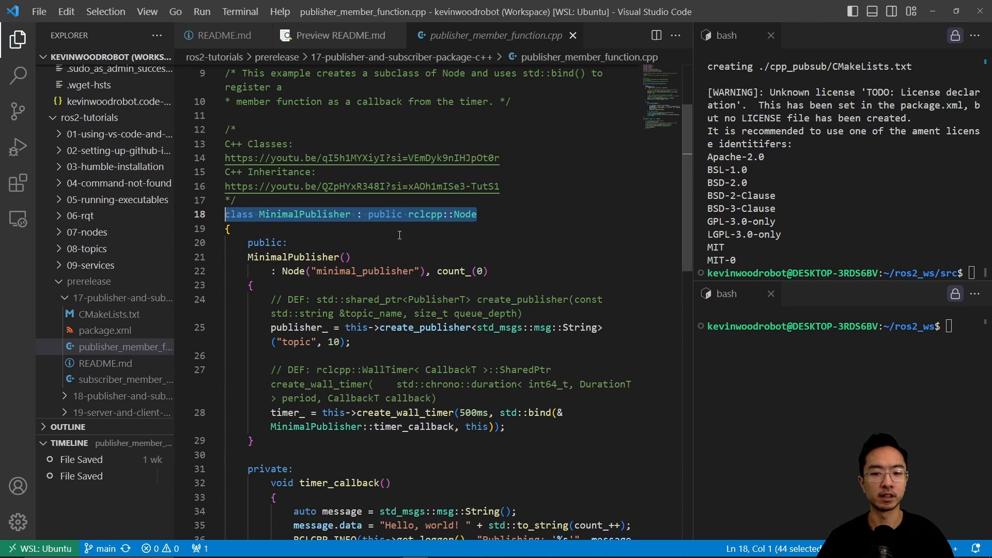
pyautogui.click(230, 228)
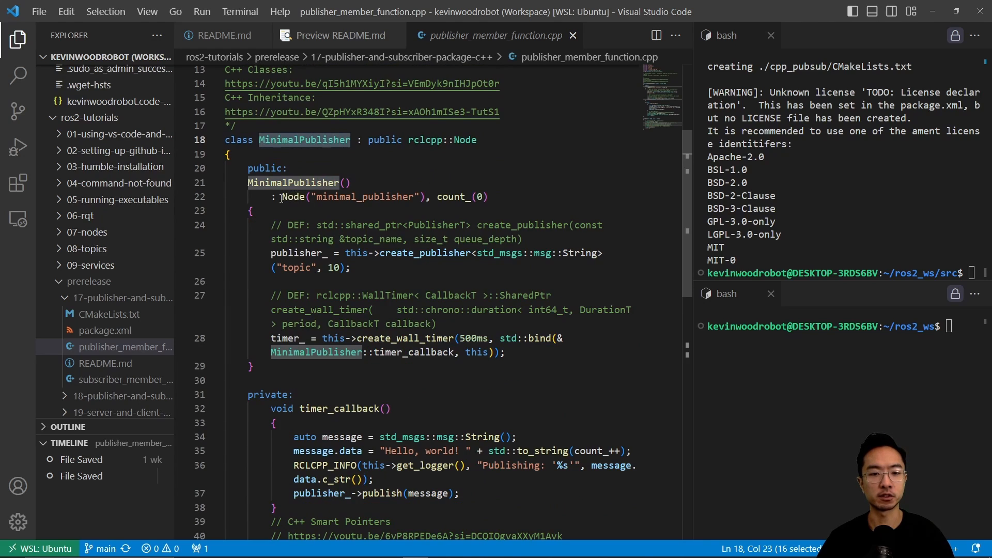
pyautogui.doubleClick(364, 196)
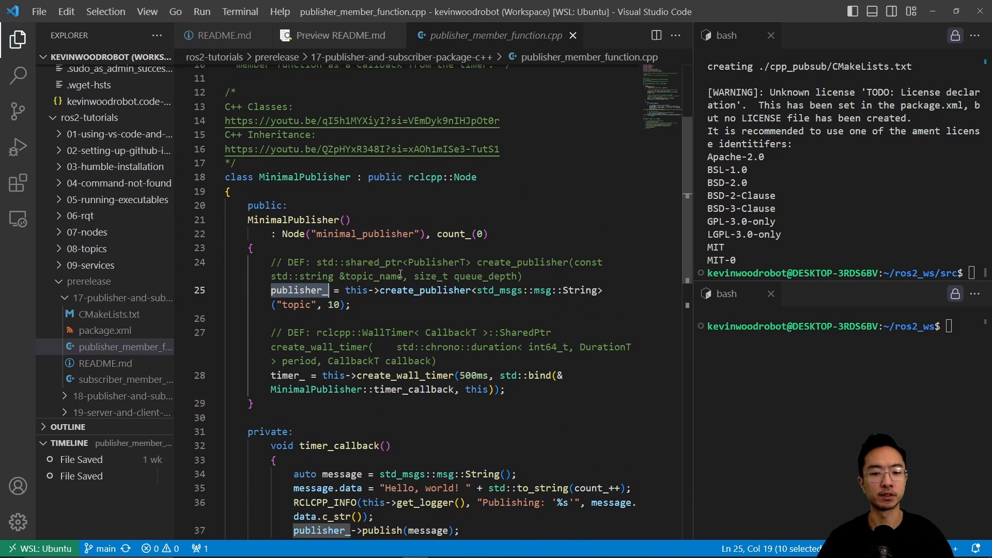
pyautogui.scroll(-3)
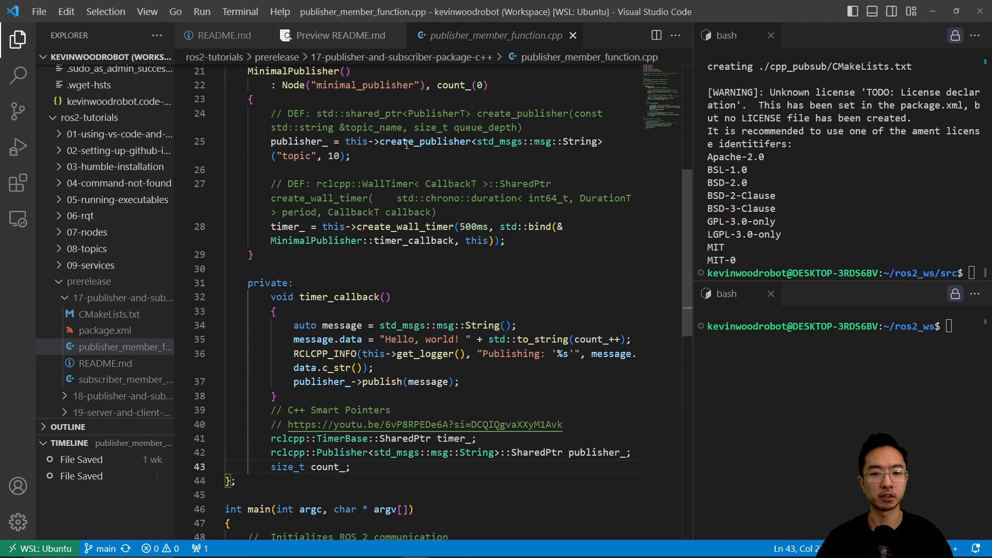
pyautogui.doubleClick(297, 142)
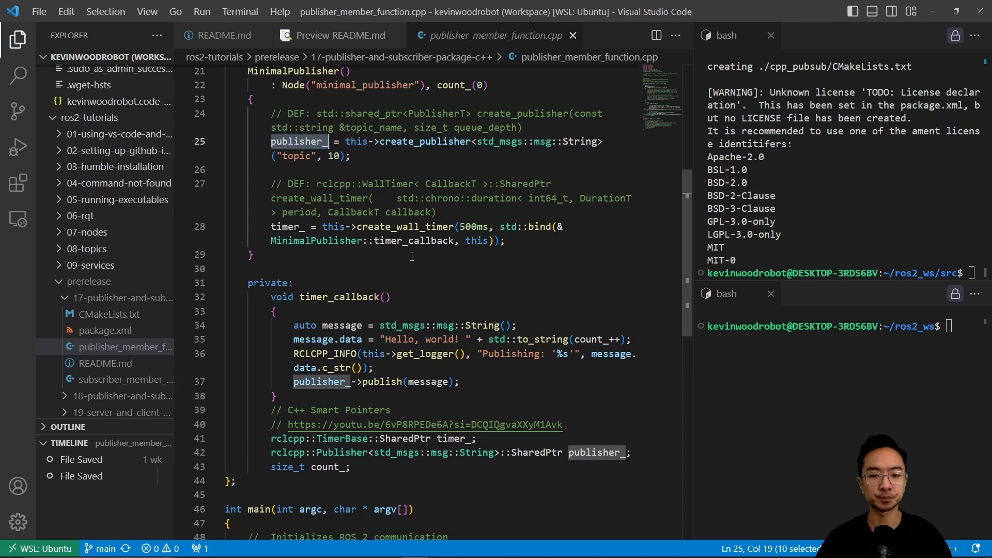
pyautogui.moveTo(328, 226); pyautogui.dragTo(424, 227)
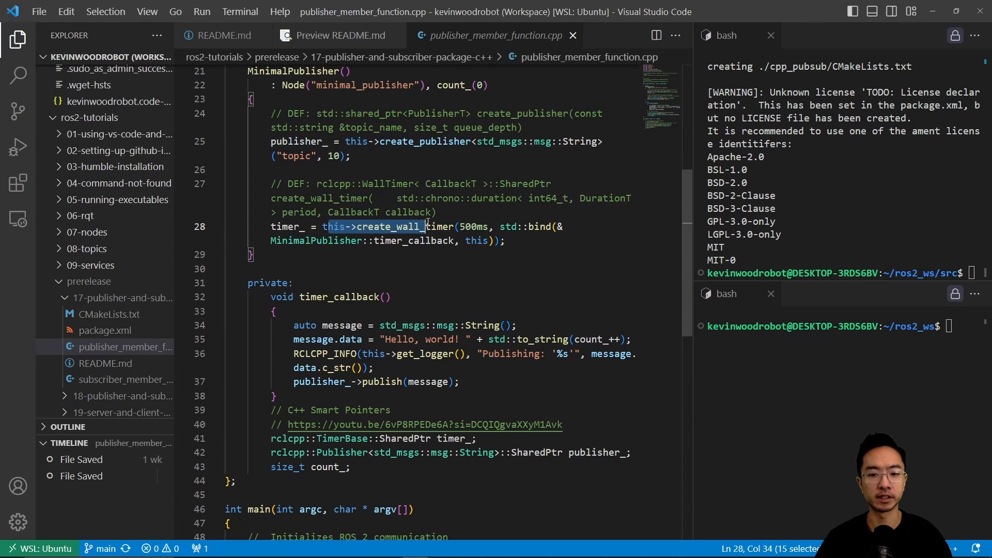
pyautogui.moveTo(420, 226); pyautogui.dragTo(515, 226)
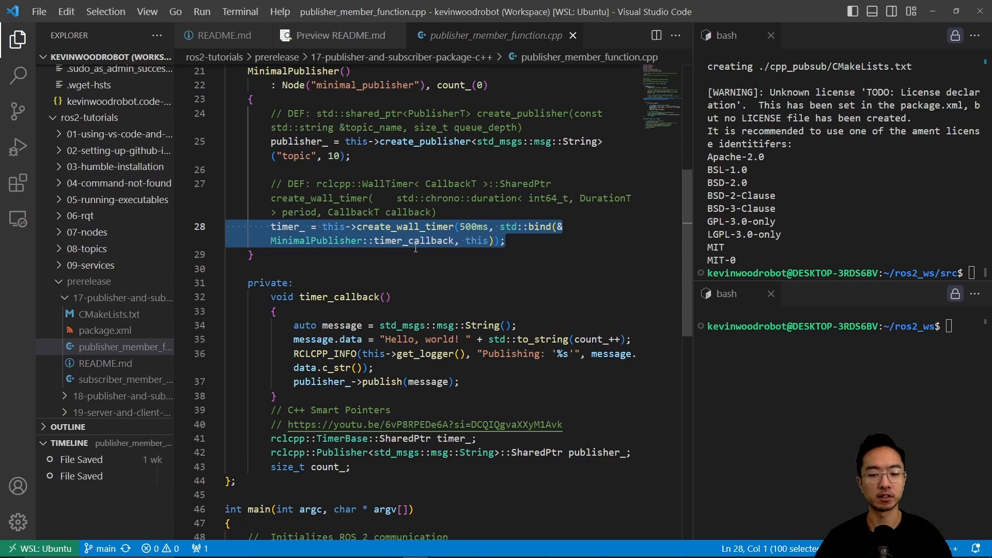
pyautogui.moveTo(398, 272)
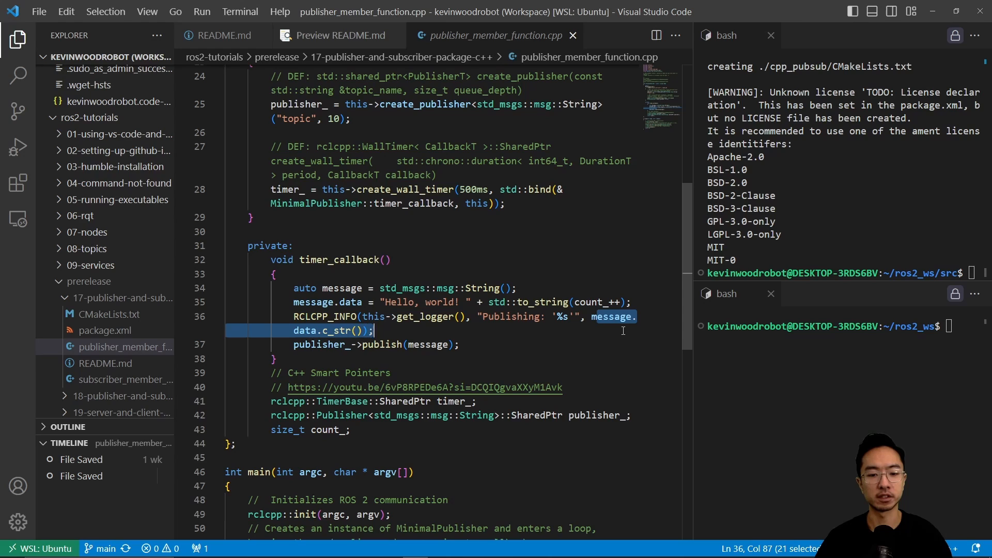
pyautogui.click(411, 331)
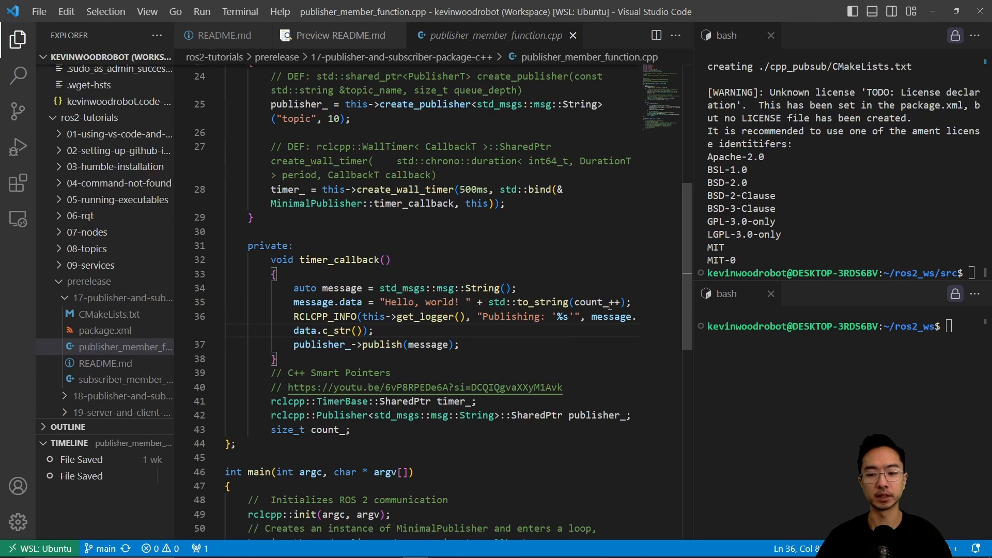
pyautogui.doubleClick(587, 302)
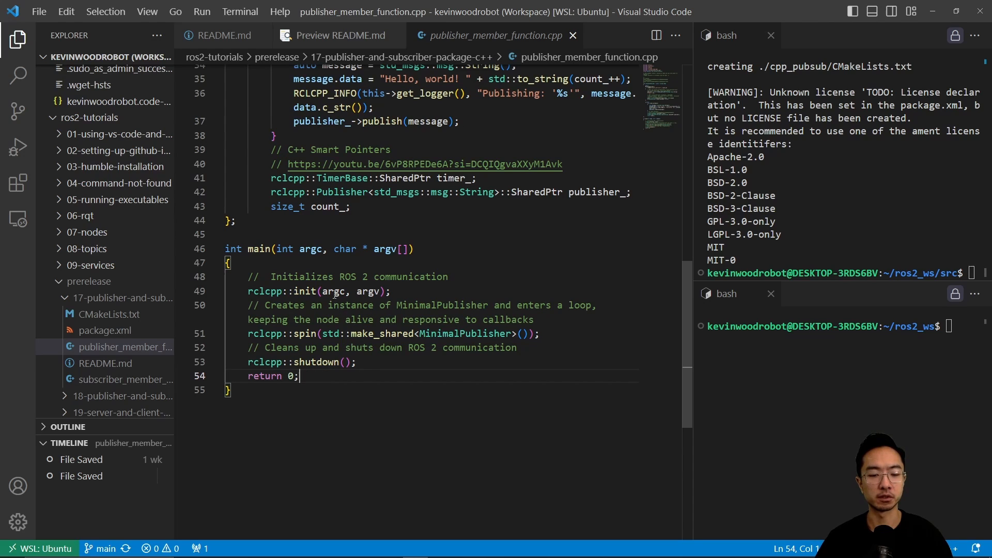
pyautogui.moveTo(269, 291); pyautogui.dragTo(363, 291)
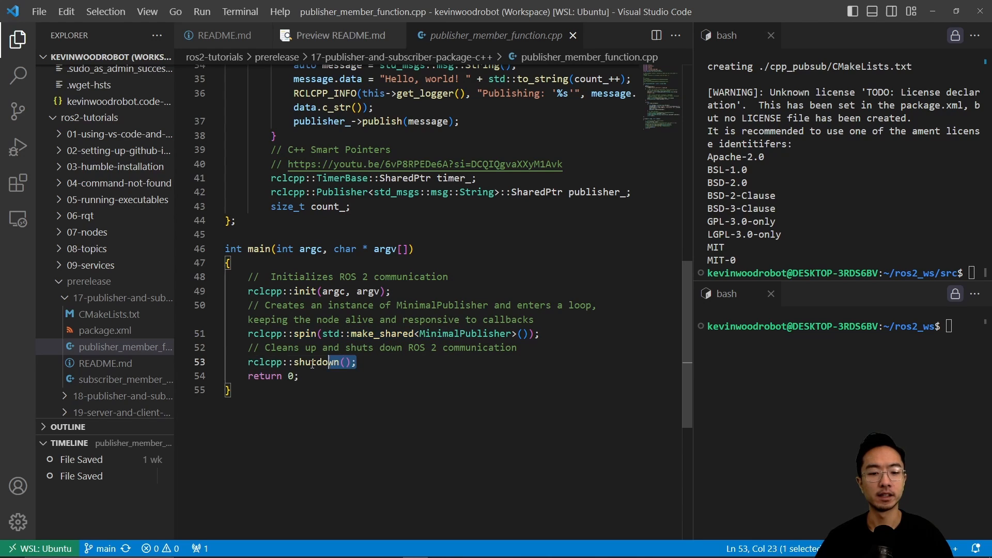
pyautogui.tripleClick(297, 362)
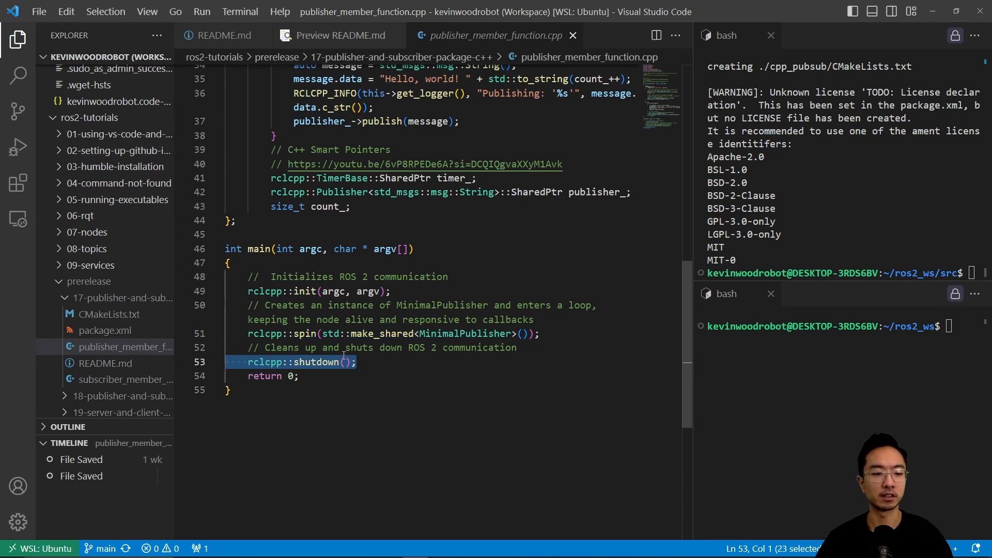
pyautogui.click(125, 379)
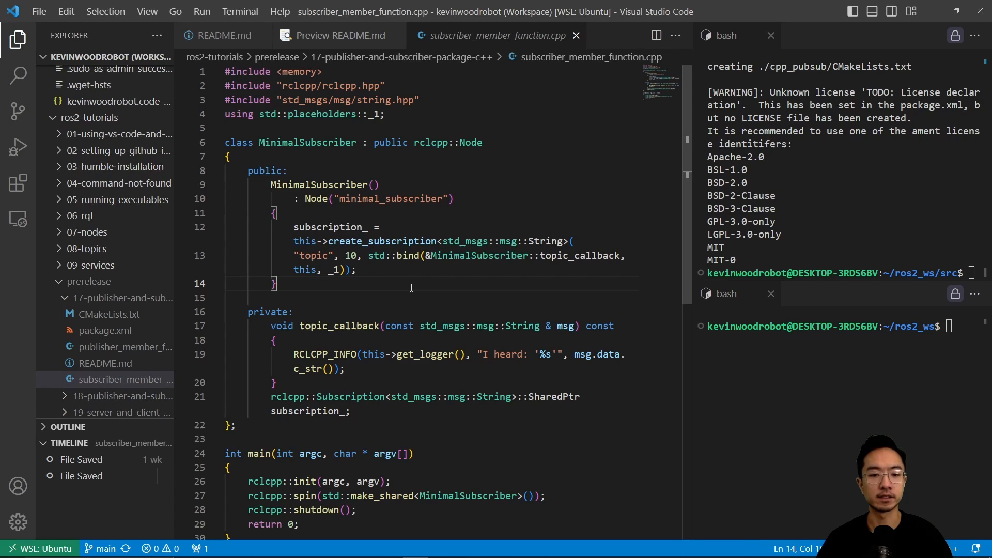
# - Walk through the topic callback, msg.data.c_str() log call and main() in subscriber_member_function.cpp, then return to the README
pyautogui.doubleClick(328, 226)
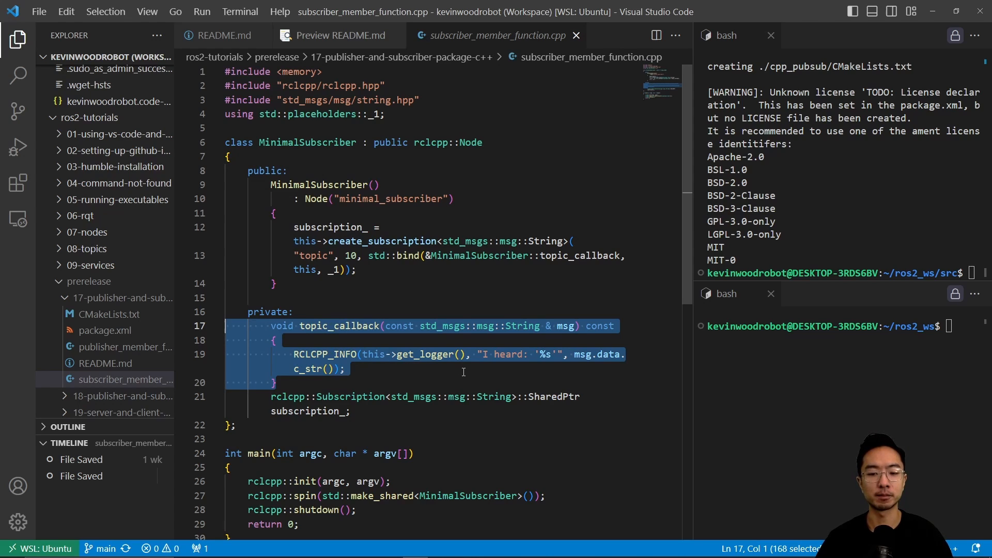
pyautogui.click(590, 354)
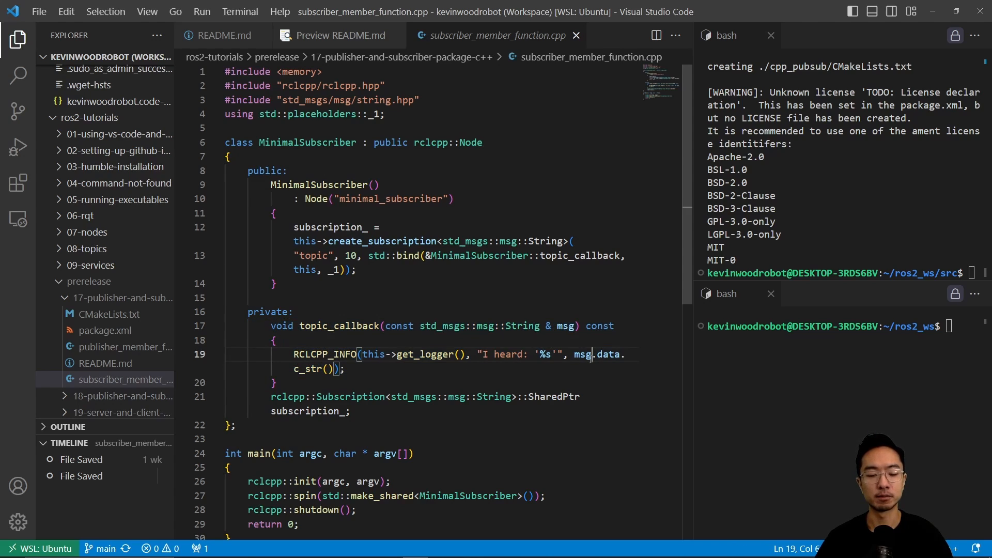
pyautogui.moveTo(574, 355); pyautogui.dragTo(344, 368)
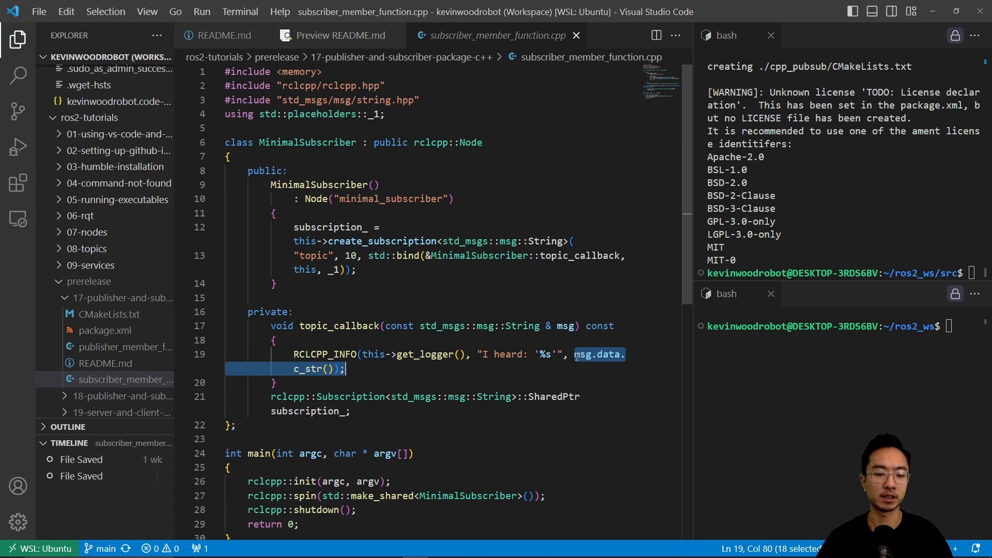
pyautogui.scroll(-3)
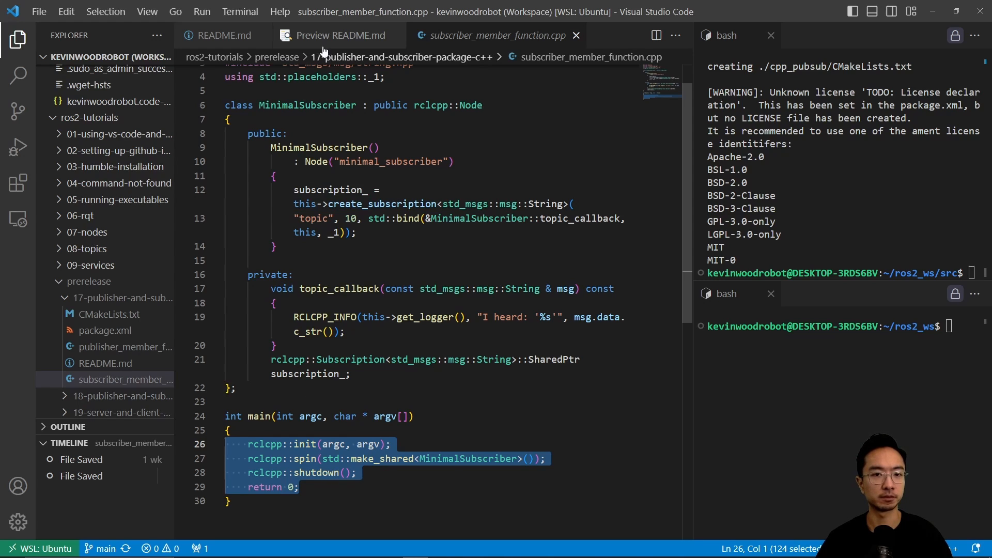
pyautogui.click(340, 35)
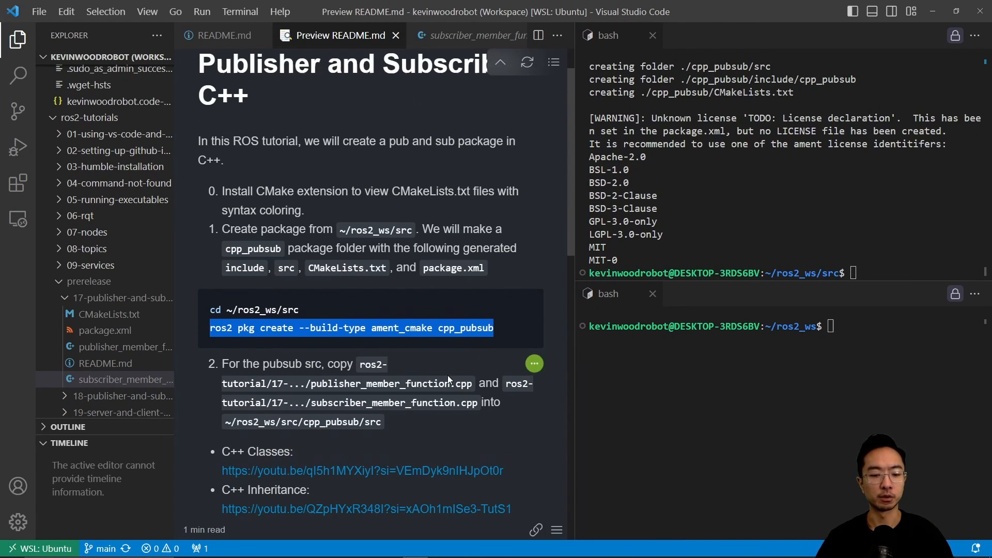
# - Expand ros2_ws/src/cpp_pubsub/src to show both publisher and subscriber .cpp files
pyautogui.scroll(-3)
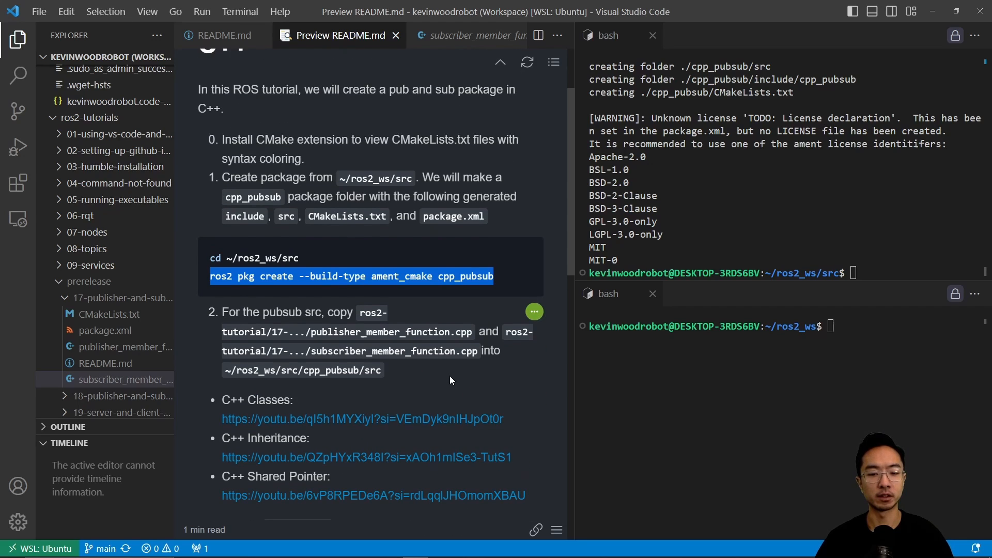
pyautogui.moveTo(304, 471)
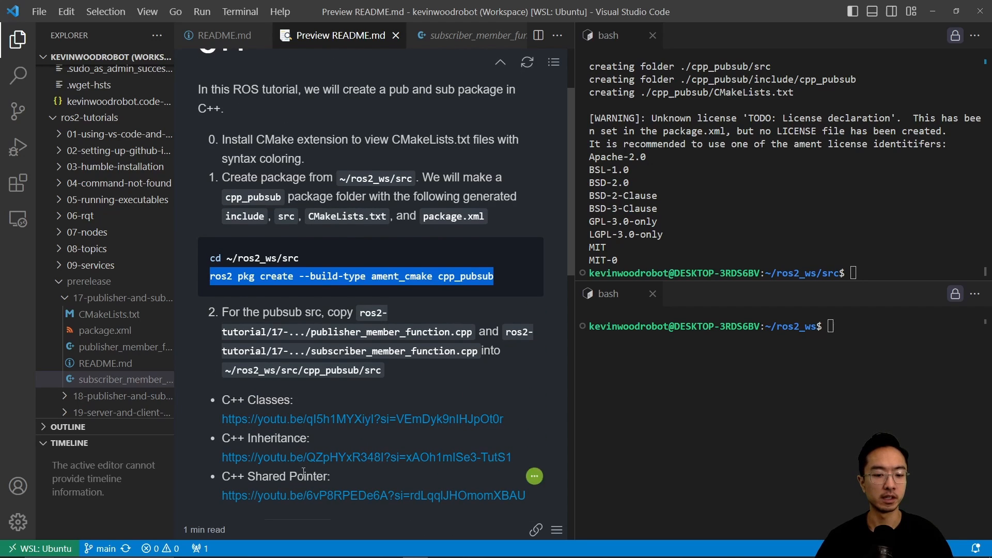
pyautogui.moveTo(106, 384)
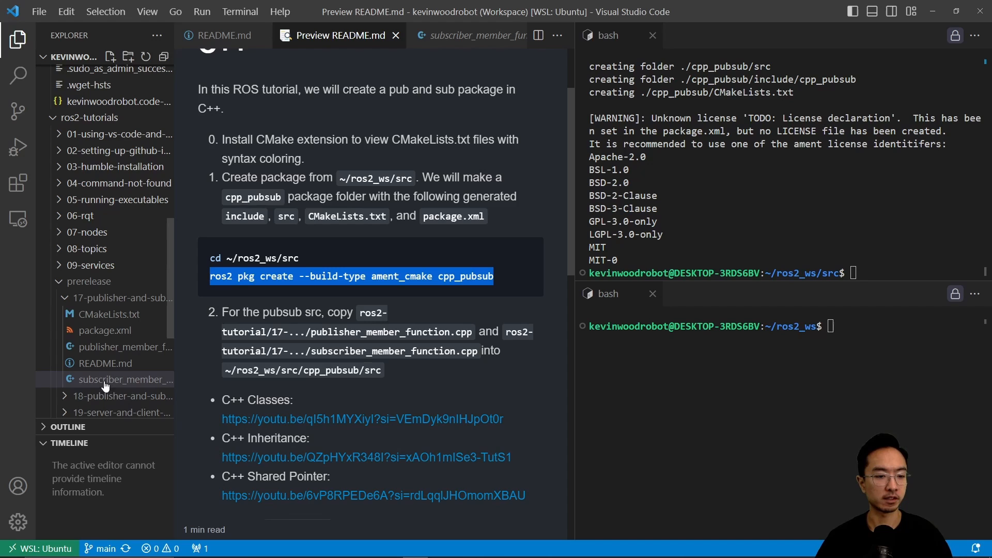
pyautogui.click(125, 347)
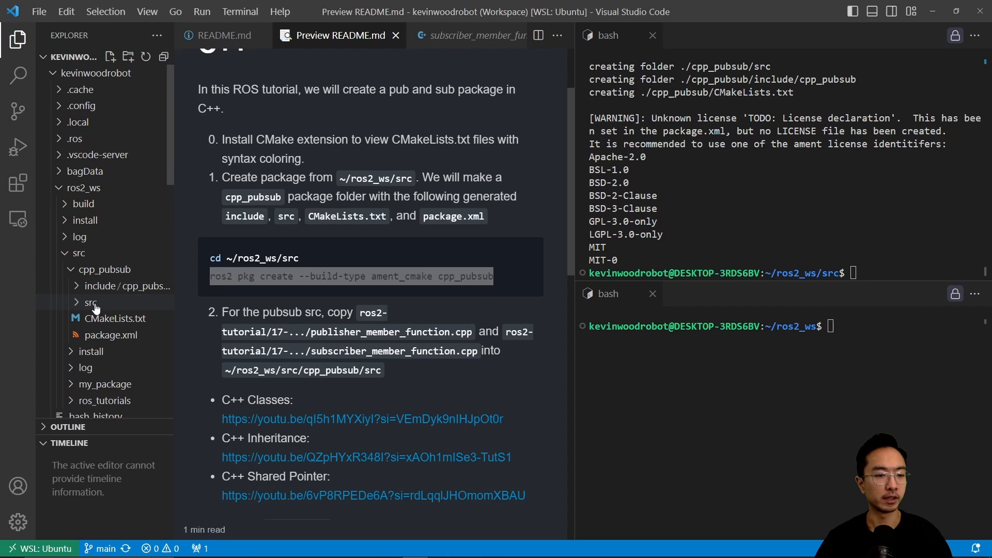
pyautogui.click(88, 303)
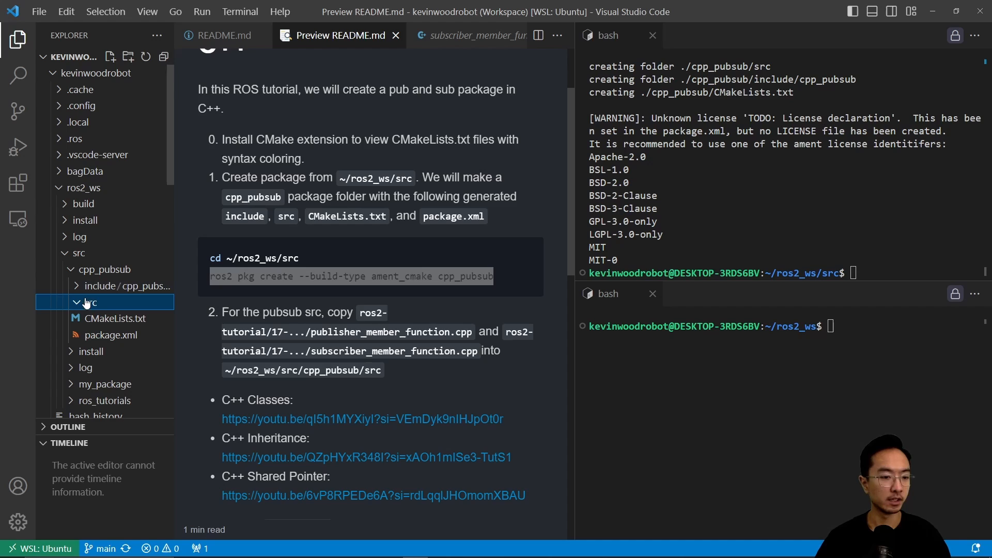
pyautogui.click(89, 301)
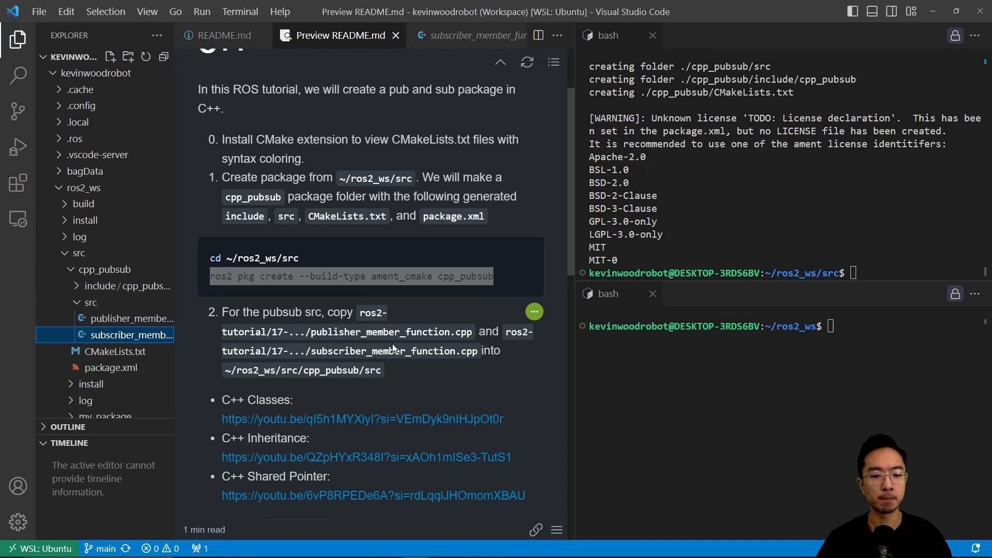
pyautogui.scroll(-3)
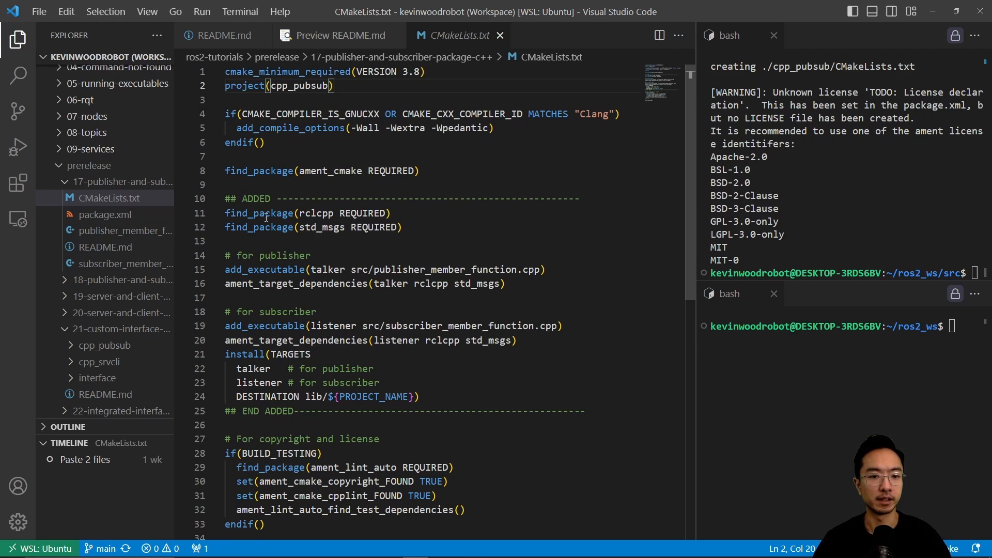
pyautogui.moveTo(335, 239)
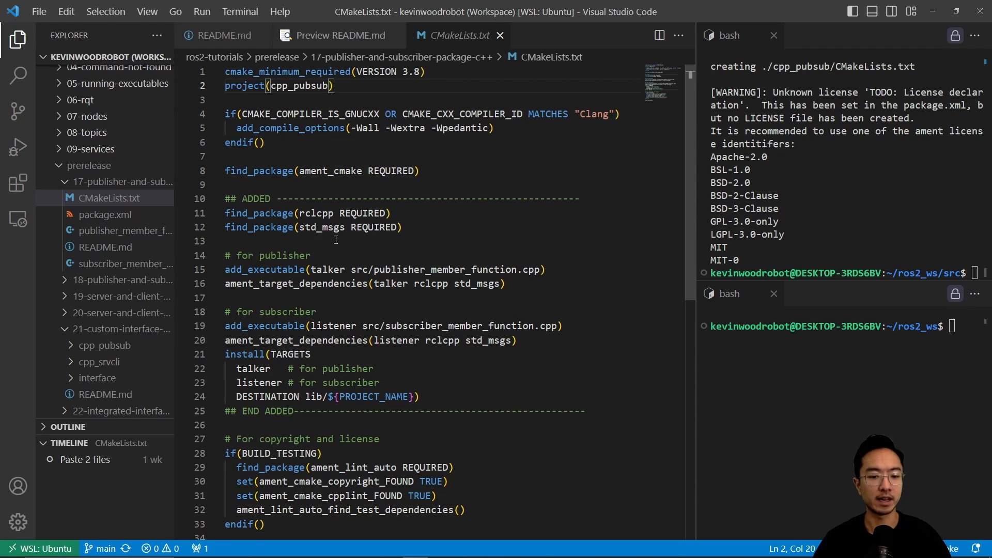
pyautogui.moveTo(224, 213); pyautogui.dragTo(418, 397)
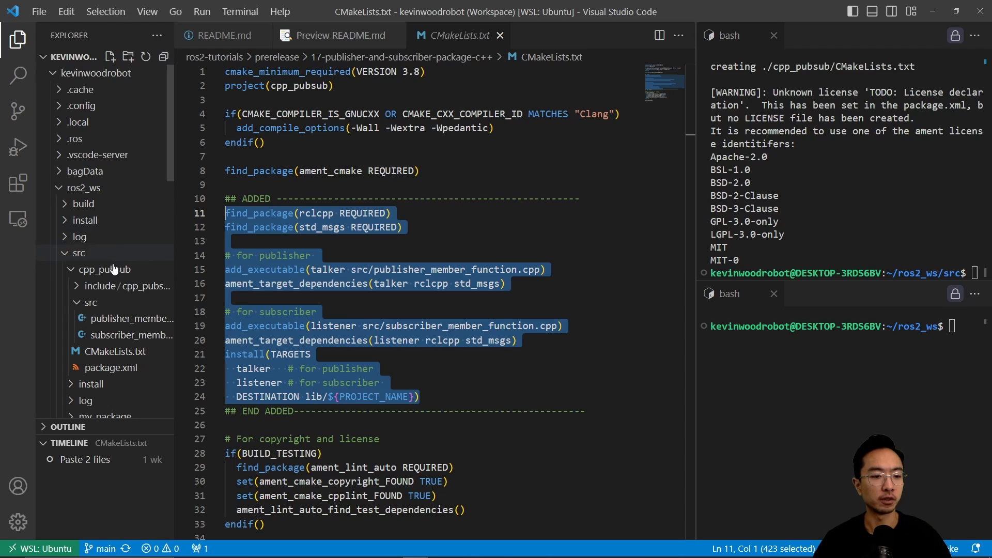
pyautogui.moveTo(117, 358)
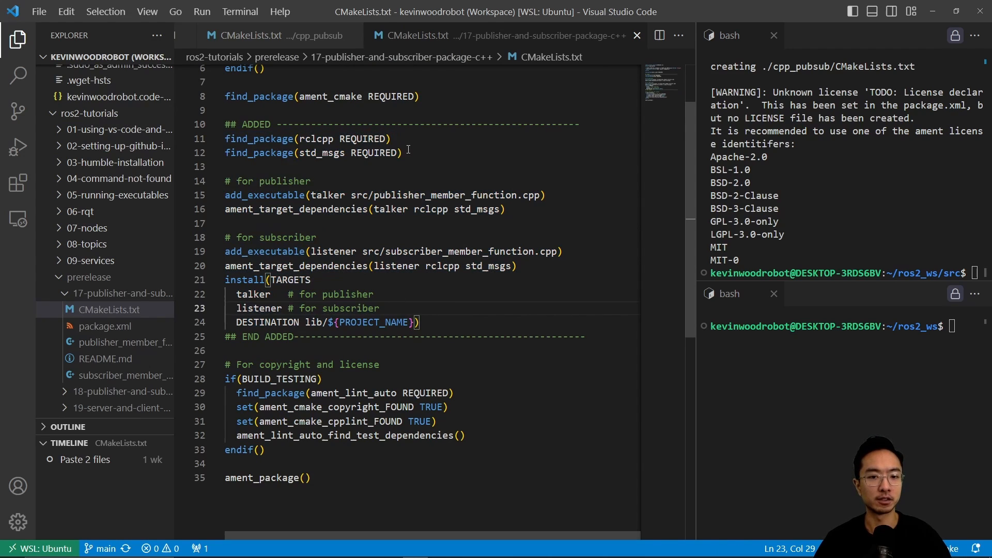
pyautogui.moveTo(224, 139); pyautogui.dragTo(401, 153)
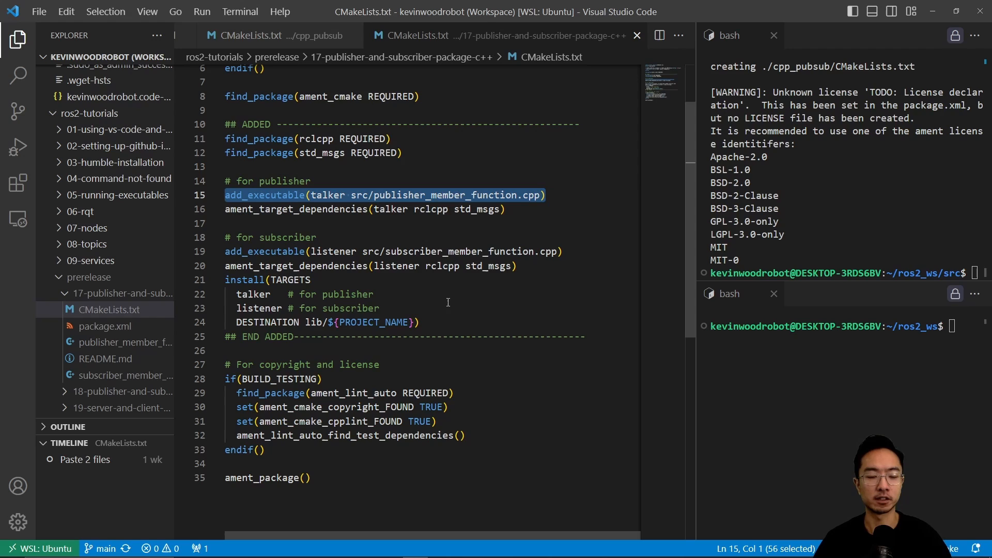
pyautogui.moveTo(537, 211)
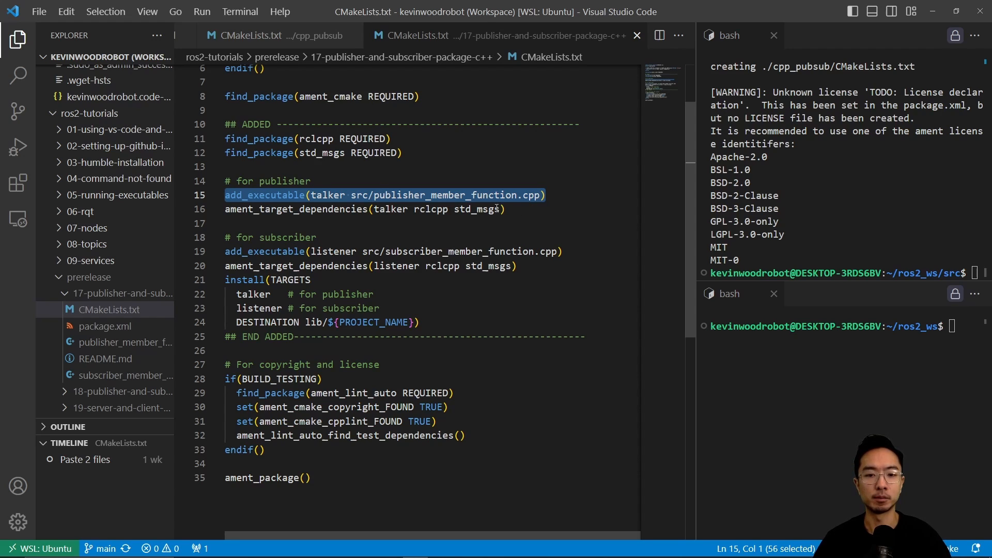
pyautogui.moveTo(521, 210)
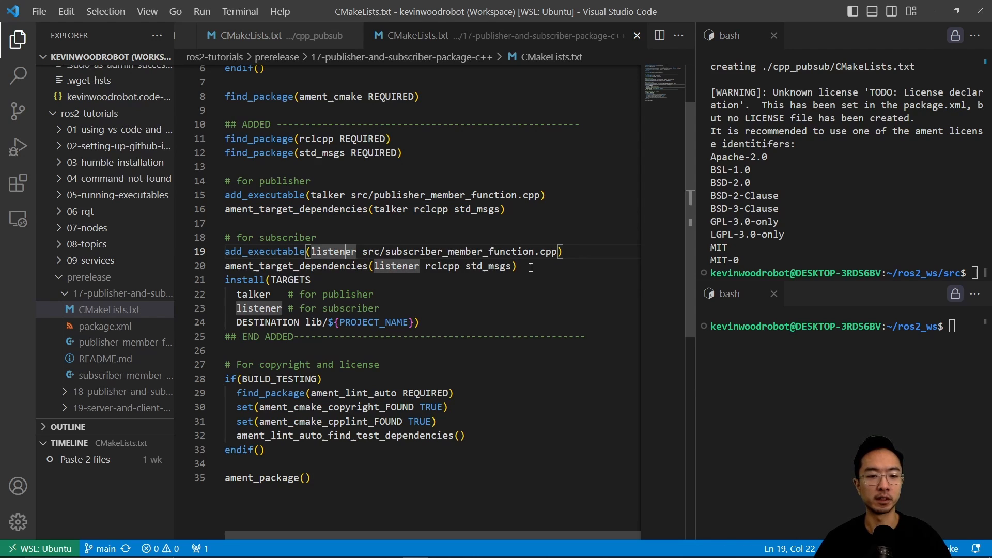
pyautogui.moveTo(224, 251); pyautogui.dragTo(517, 265)
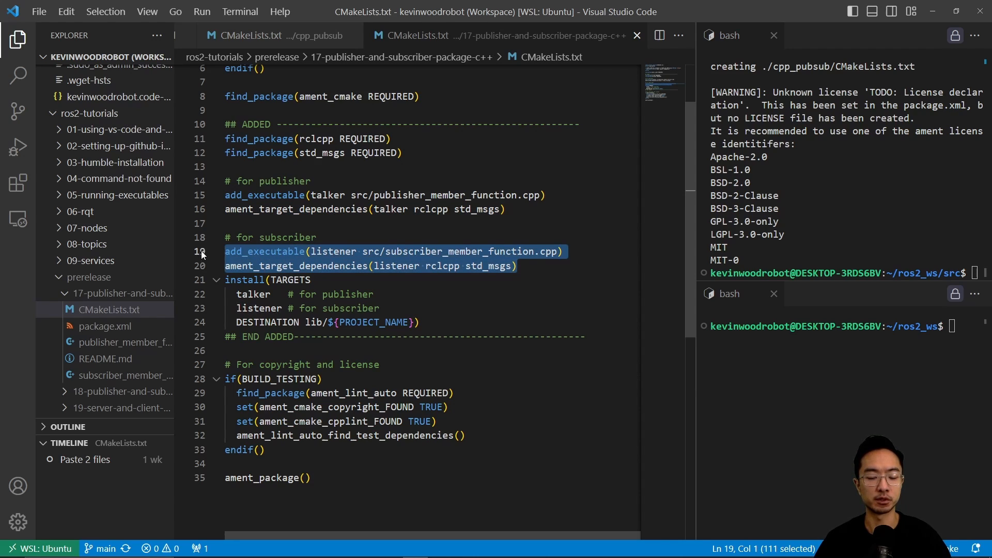
pyautogui.click(308, 280)
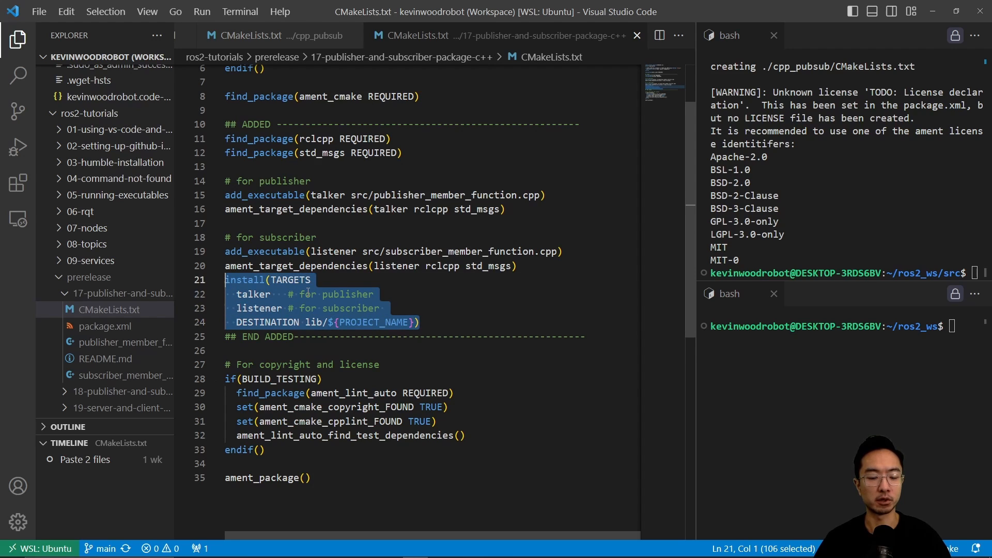
pyautogui.scroll(-3)
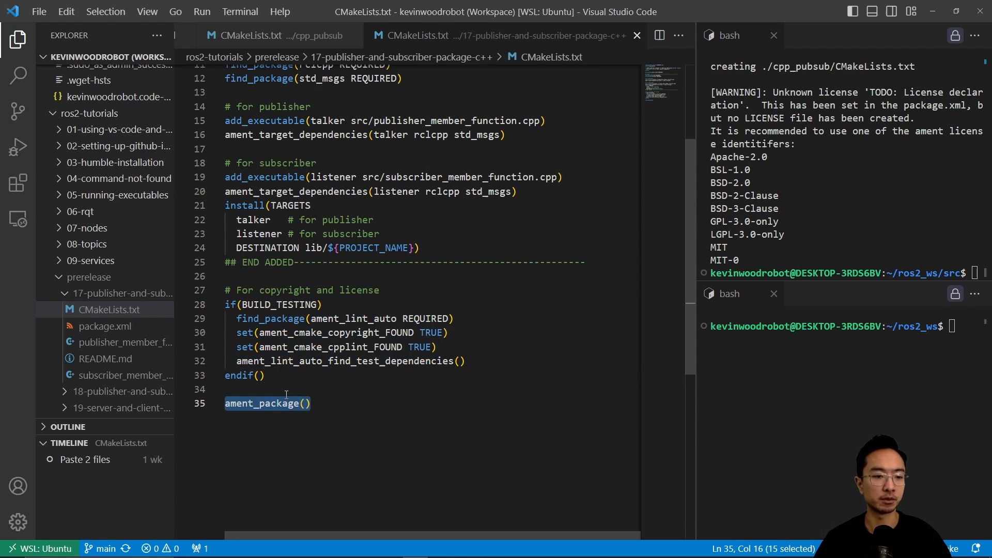
pyautogui.click(105, 325)
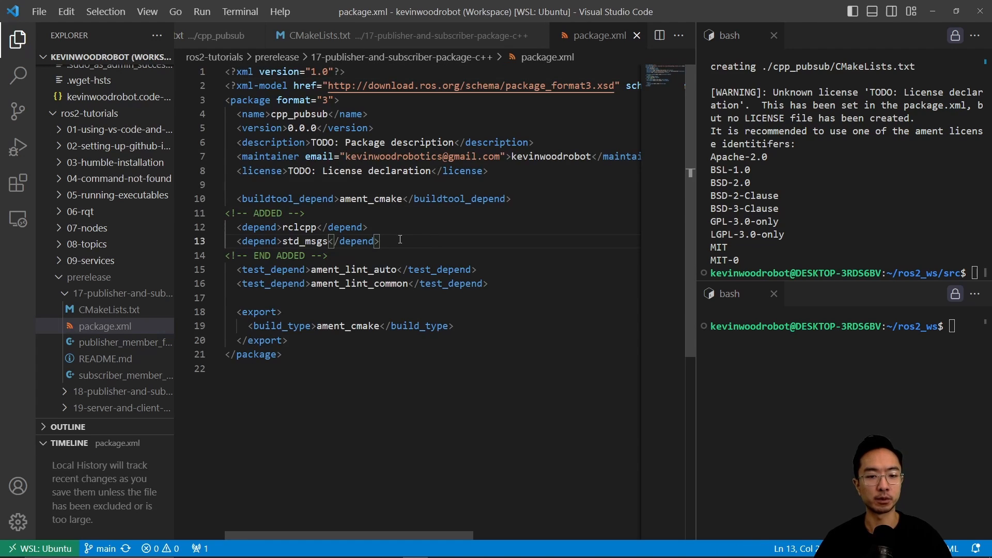
# - Highlight the rclcpp and std_msgs depend lines, then open cpp_pubsub's own package.xml from ros2_ws/src
pyautogui.moveTo(379, 239); pyautogui.dragTo(237, 227)
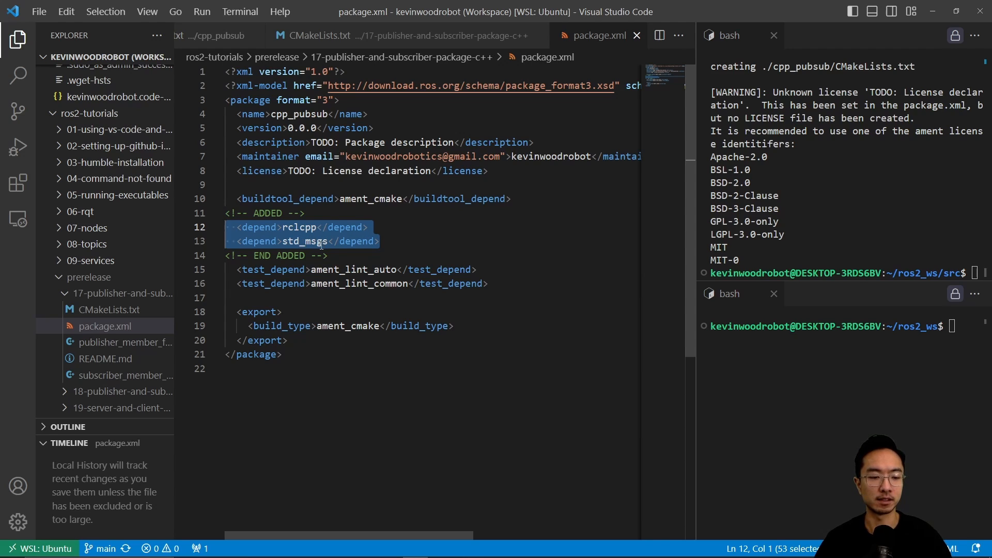
pyautogui.click(106, 309)
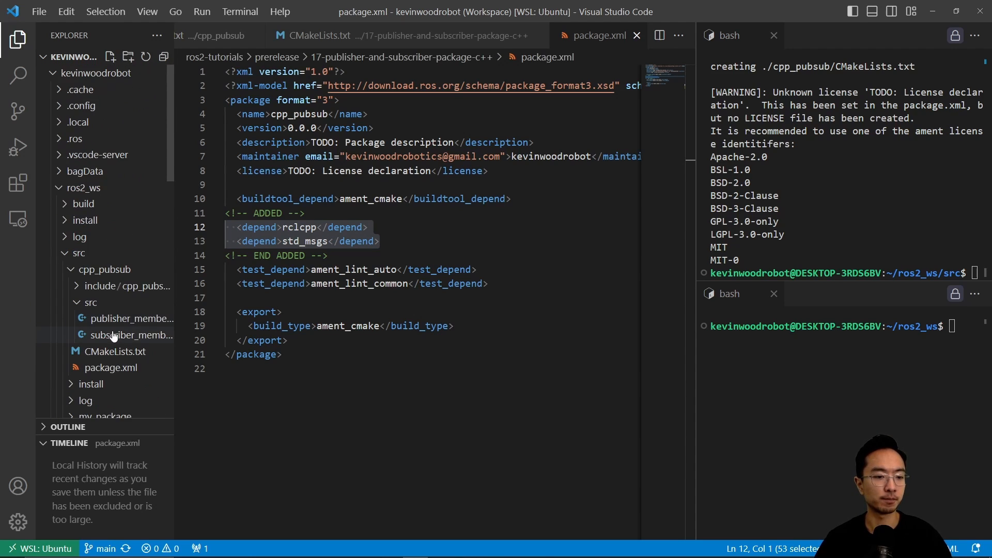
pyautogui.click(115, 351)
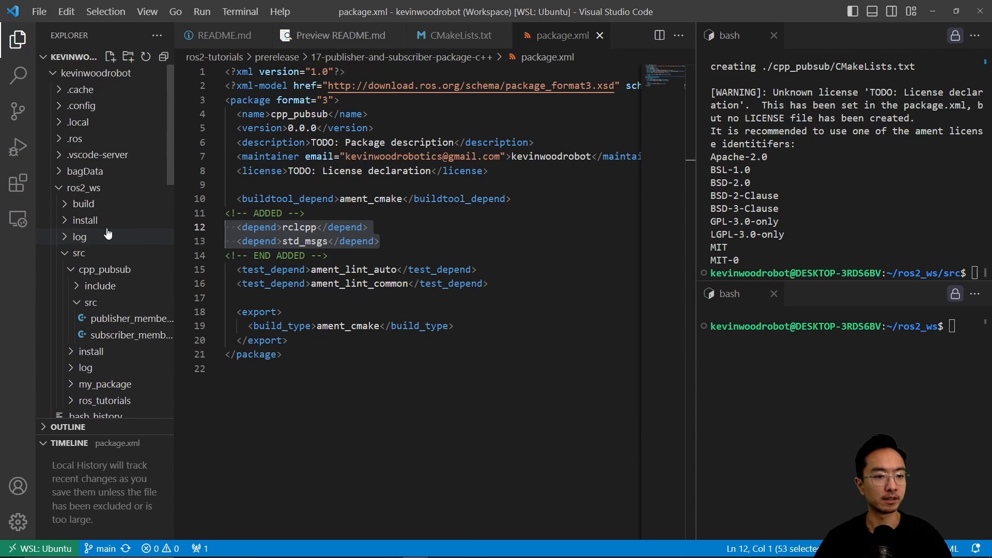
pyautogui.click(104, 268)
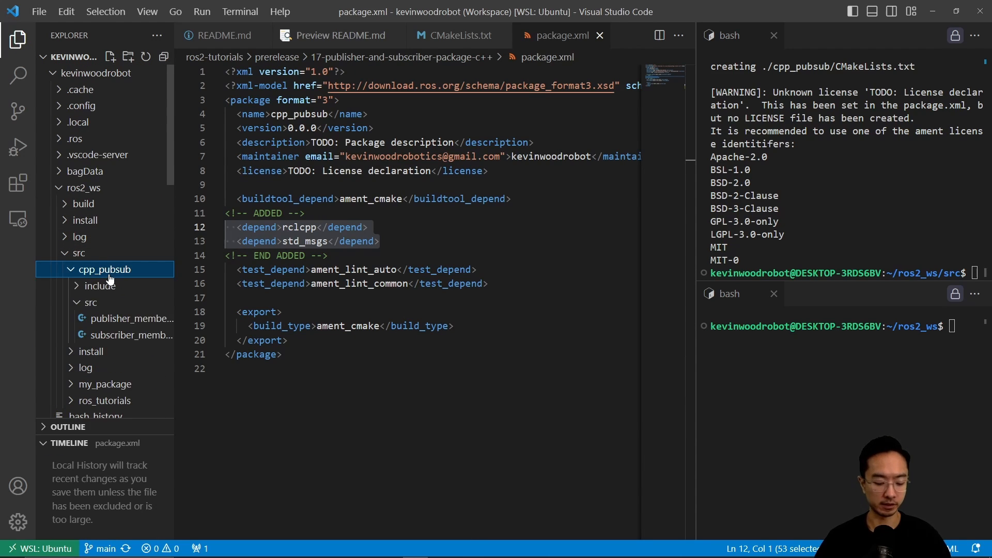
pyautogui.click(110, 368)
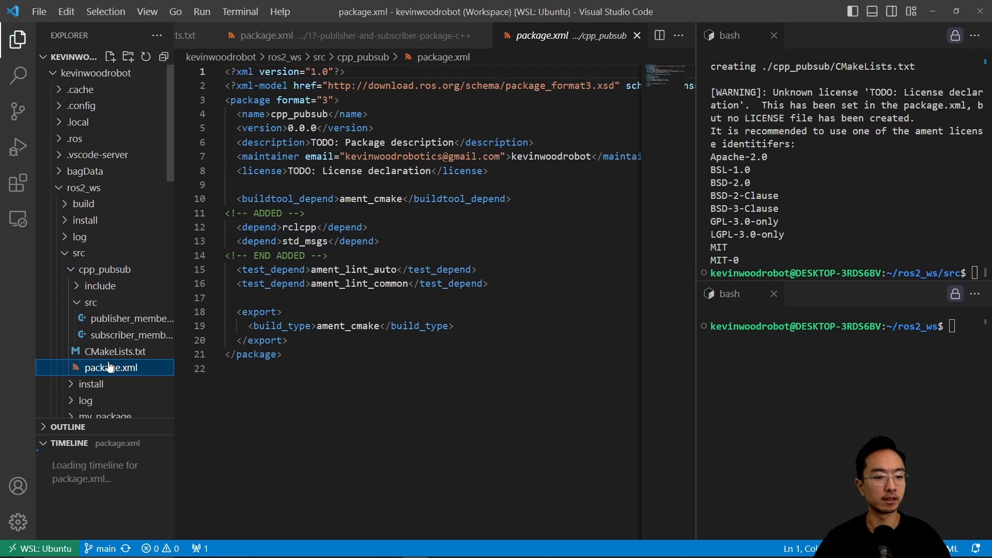
pyautogui.click(116, 351)
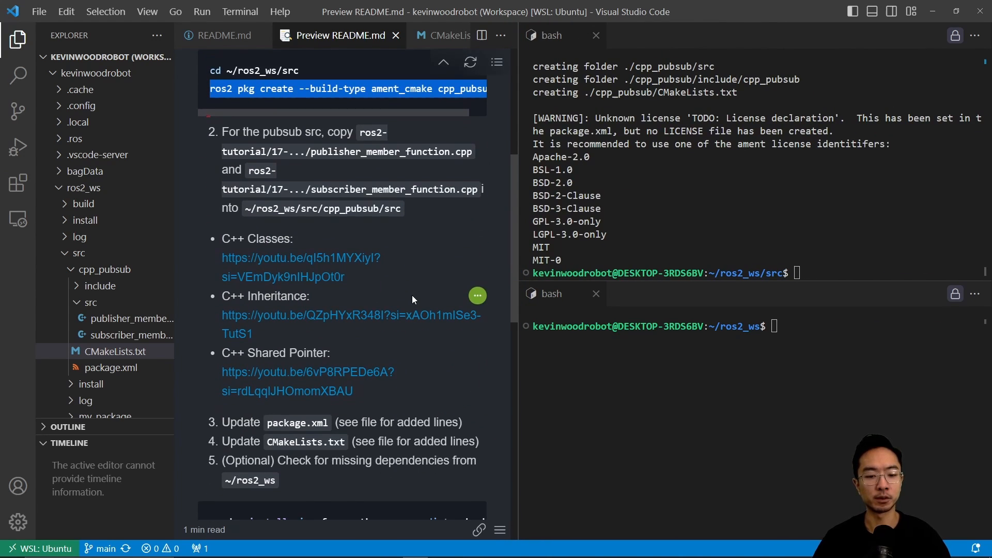
# - Run rosdep install for humble from ~/ros2_ws and start colcon build --packages-select cpp_pubsub
pyautogui.scroll(-3)
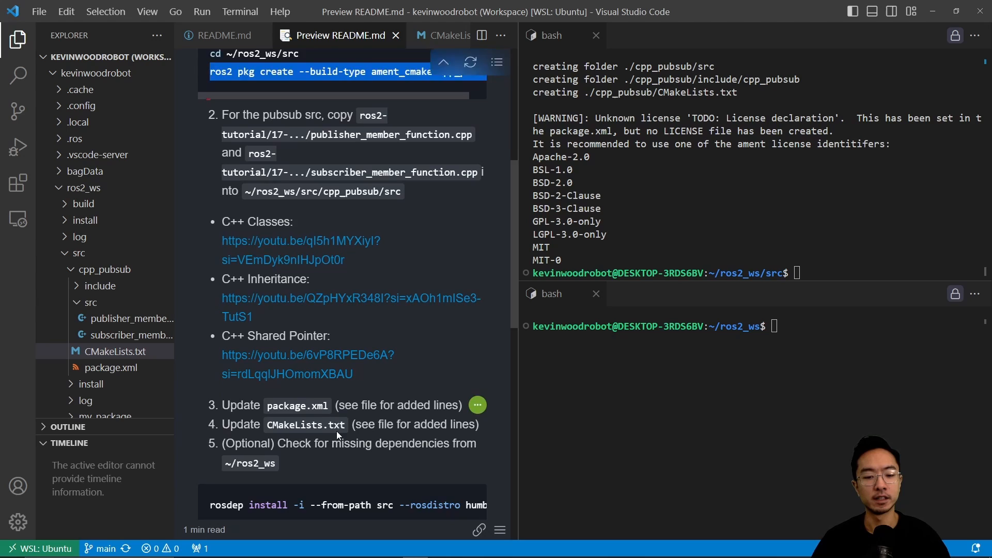
pyautogui.scroll(-3)
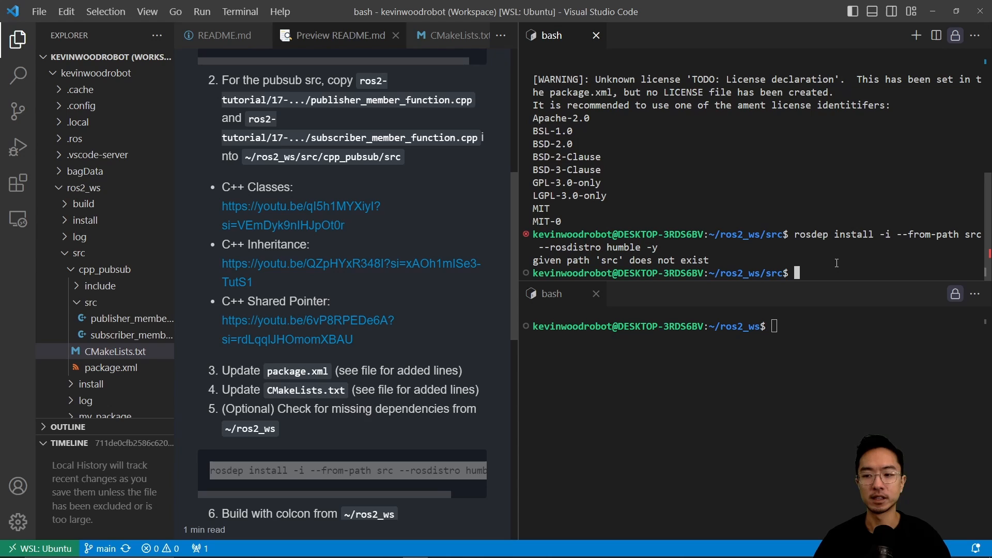
pyautogui.write('cd ..')
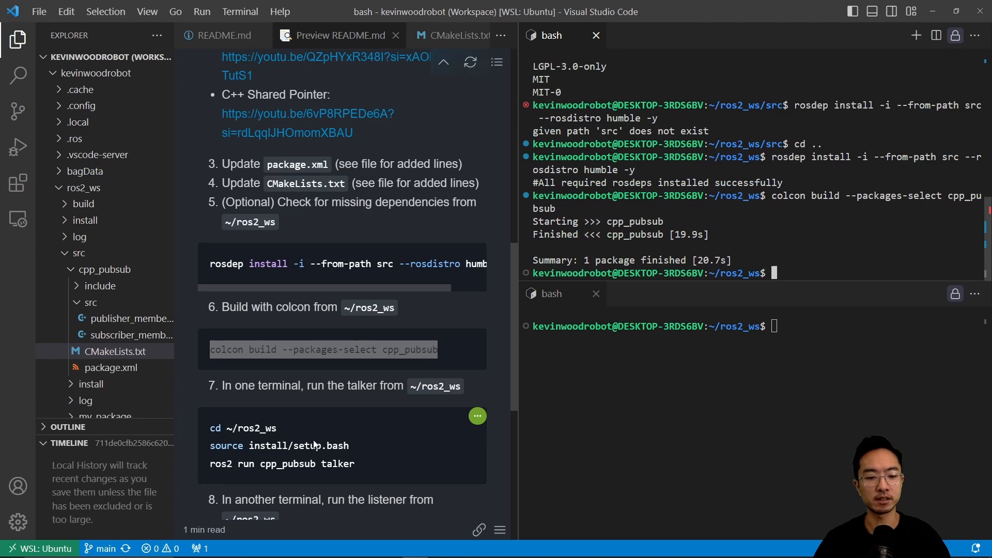
# - Source install/setup.bash and run the cpp_pubsub talker and listener, which hears 'Hello, world'
pyautogui.doubleClick(278, 445)
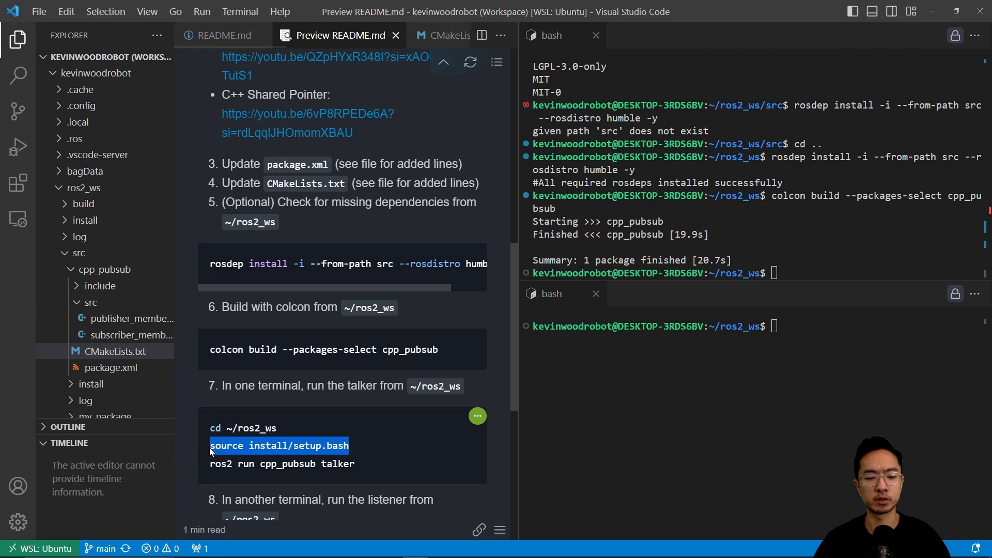
pyautogui.moveTo(353, 460)
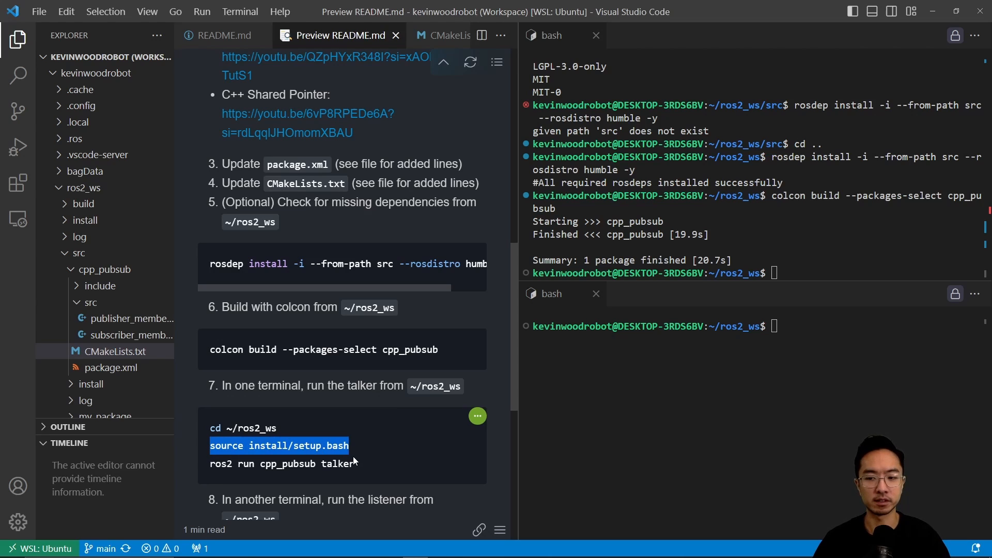
pyautogui.moveTo(358, 471)
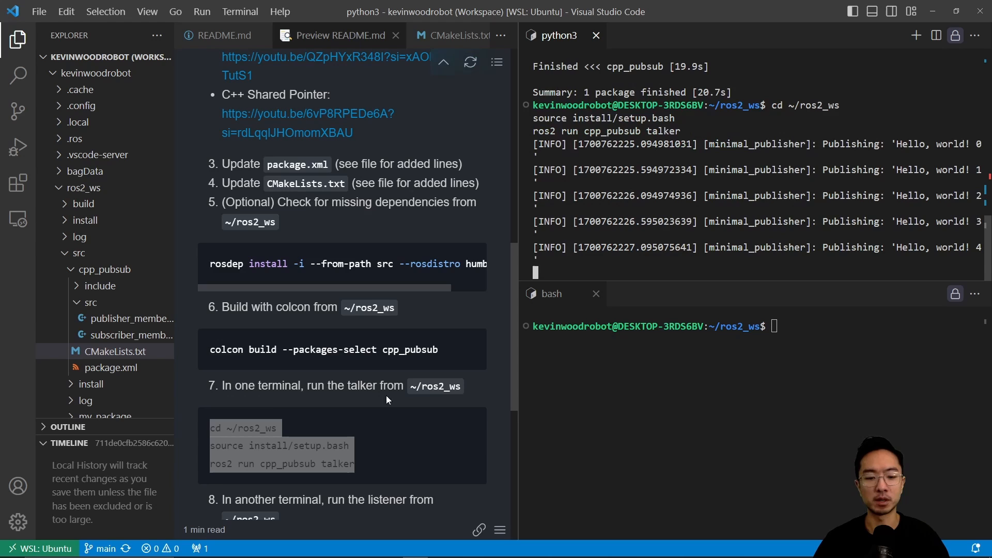
pyautogui.scroll(-3)
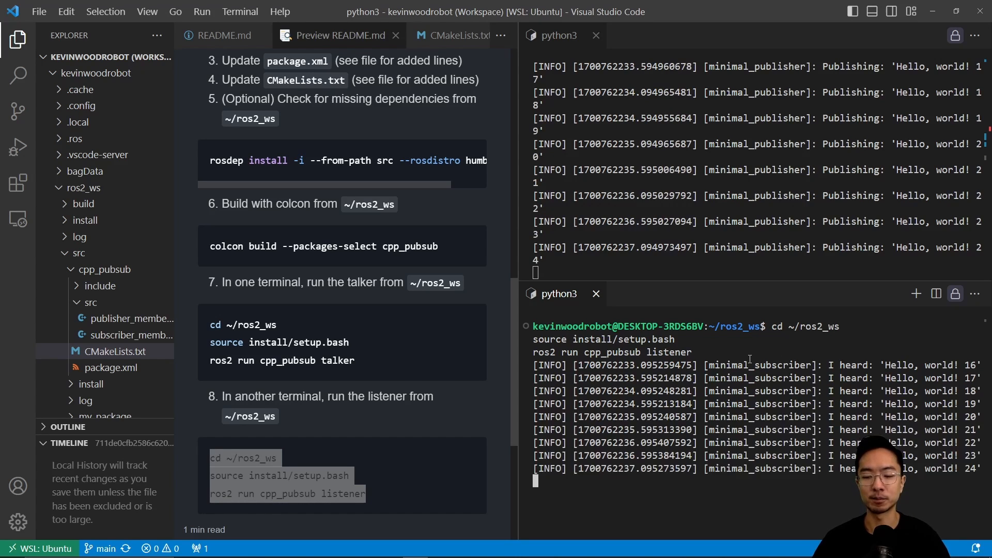
pyautogui.scroll(-3)
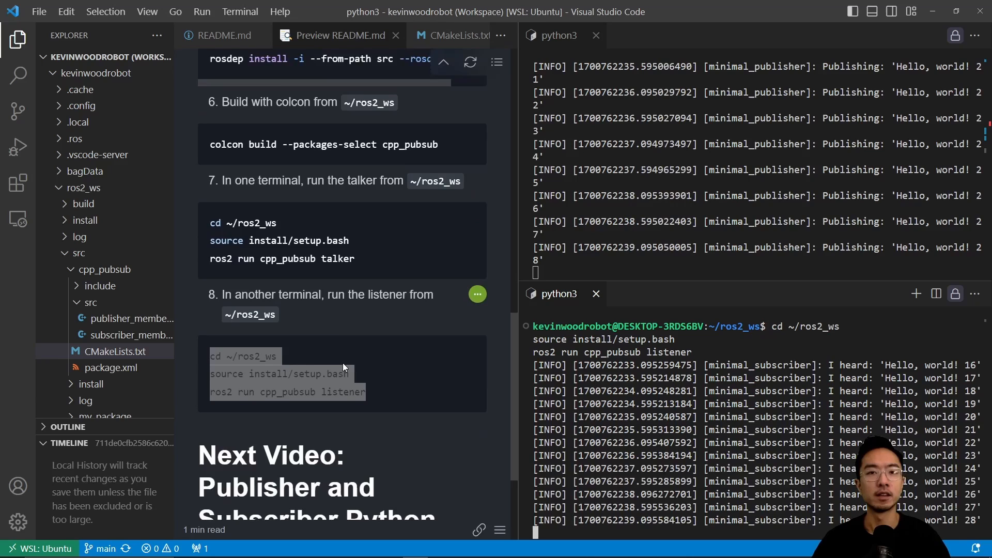